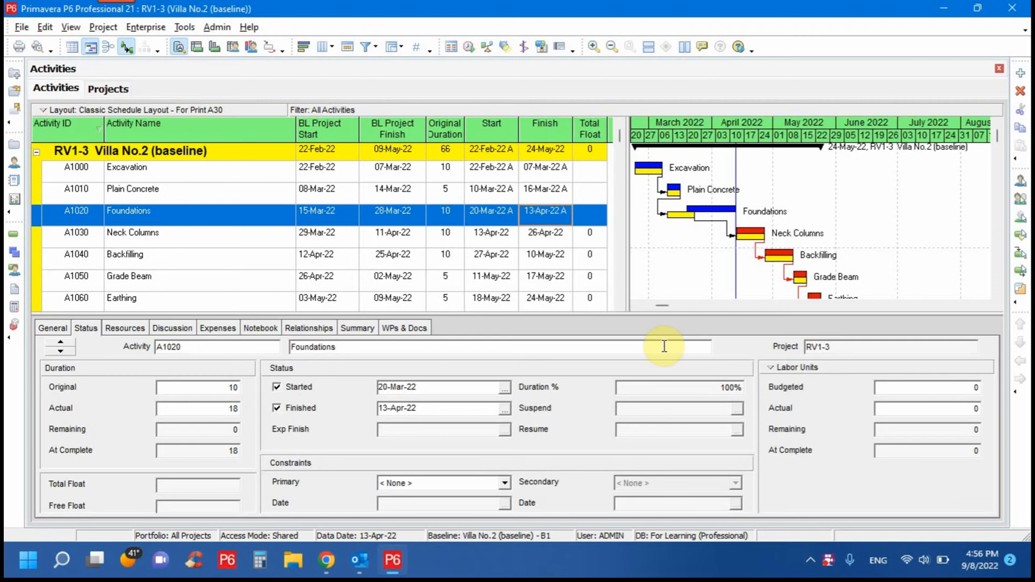
pyautogui.moveTo(298, 239)
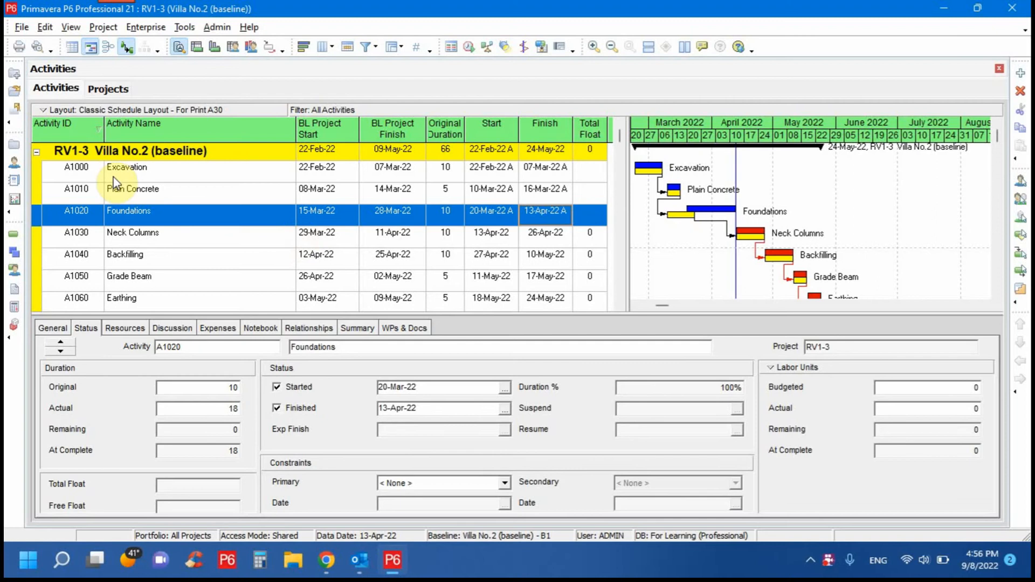
pyautogui.moveTo(661, 218)
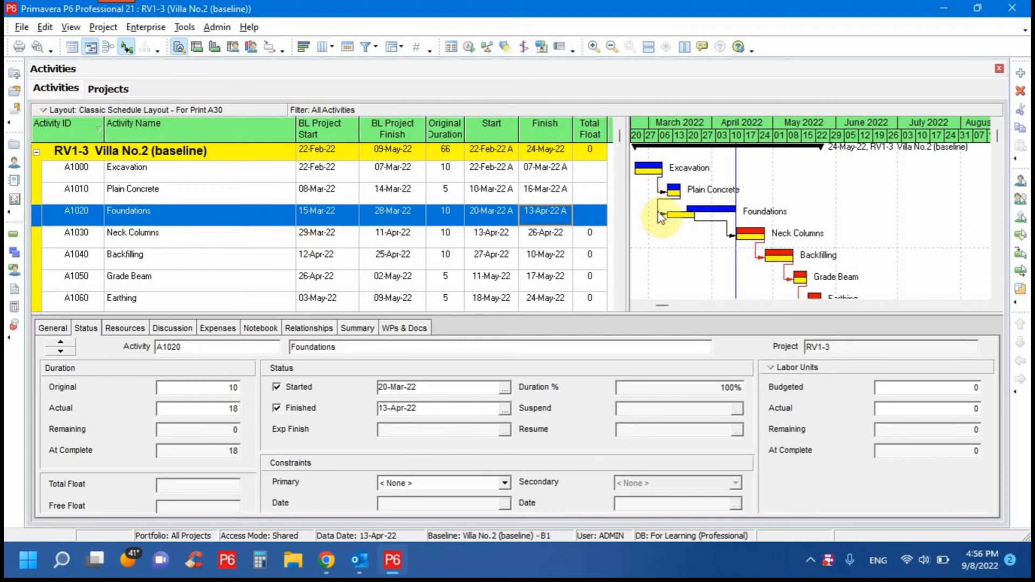
pyautogui.moveTo(719, 213)
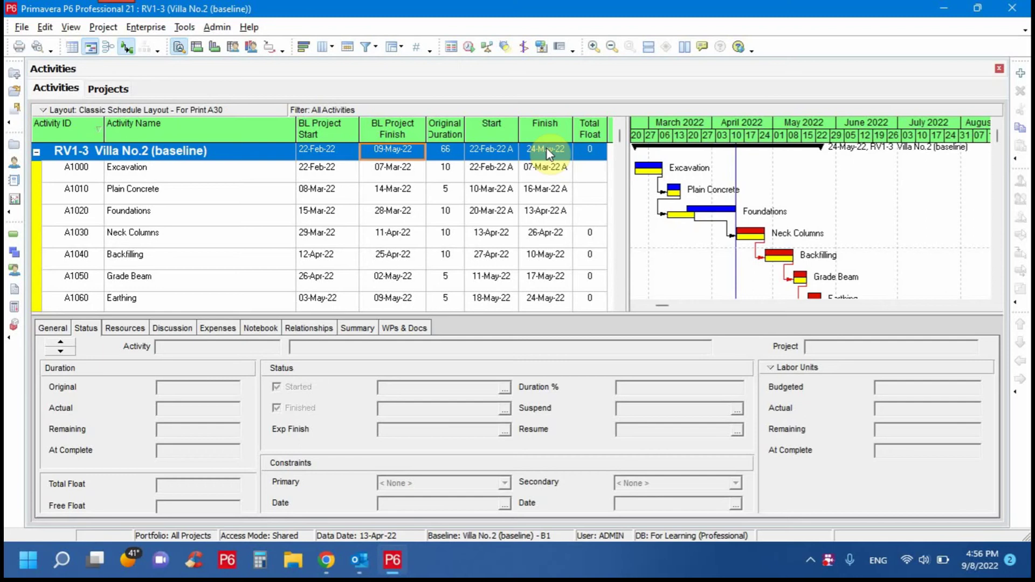
pyautogui.moveTo(557, 183)
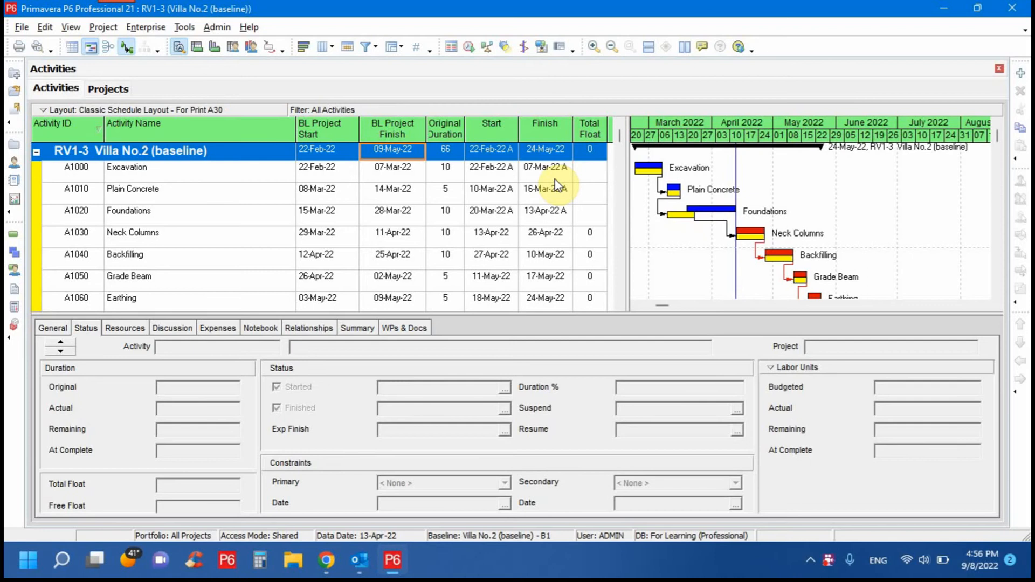
pyautogui.moveTo(558, 196)
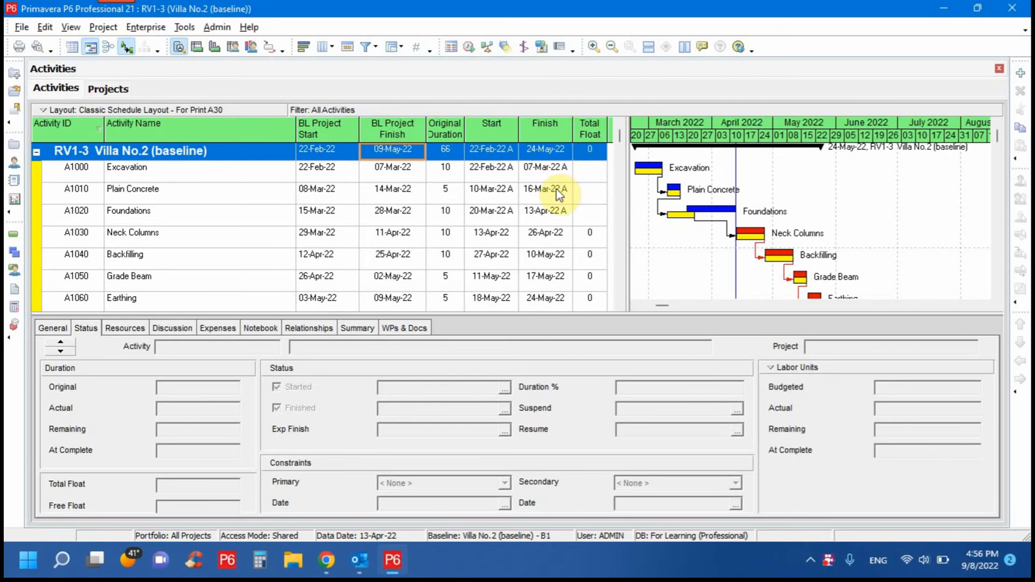
# Bring up the File menu for the RV1-3 Villa No.2 project to begin exporting.
pyautogui.click(22, 27)
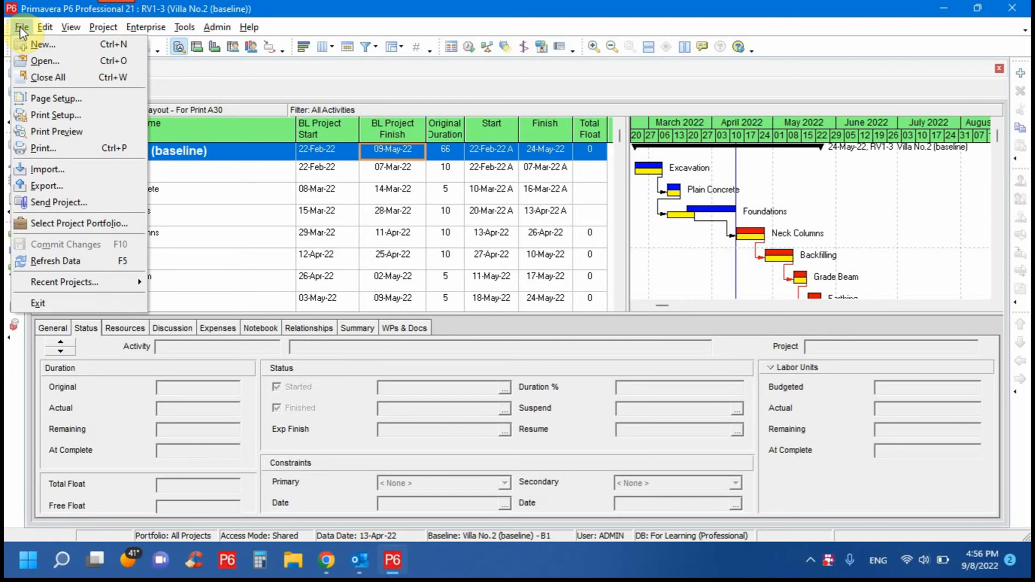
# Start a Primavera PM (XER) export of the whole project through to the file-name page.
pyautogui.click(70, 27)
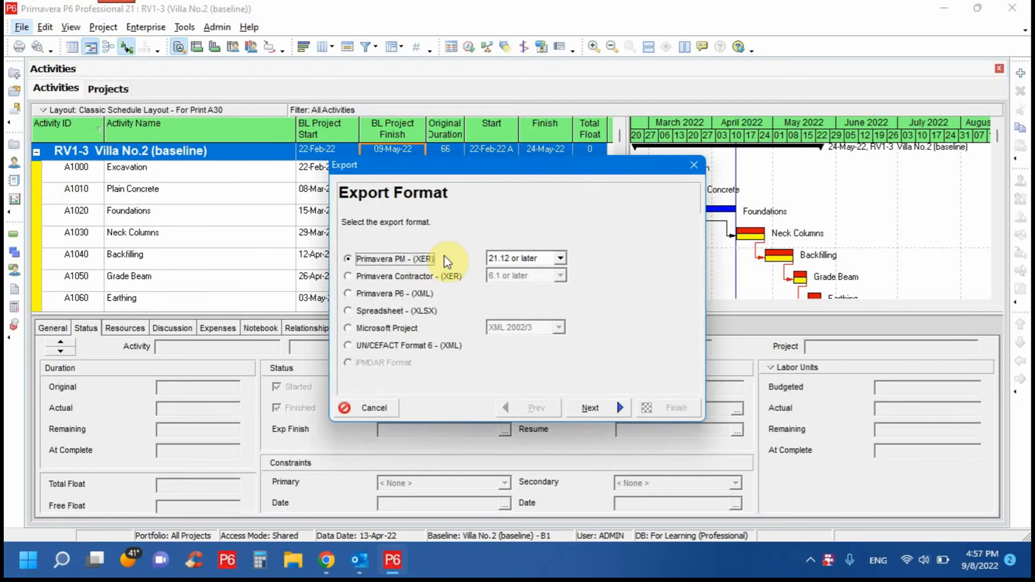
pyautogui.moveTo(434, 267)
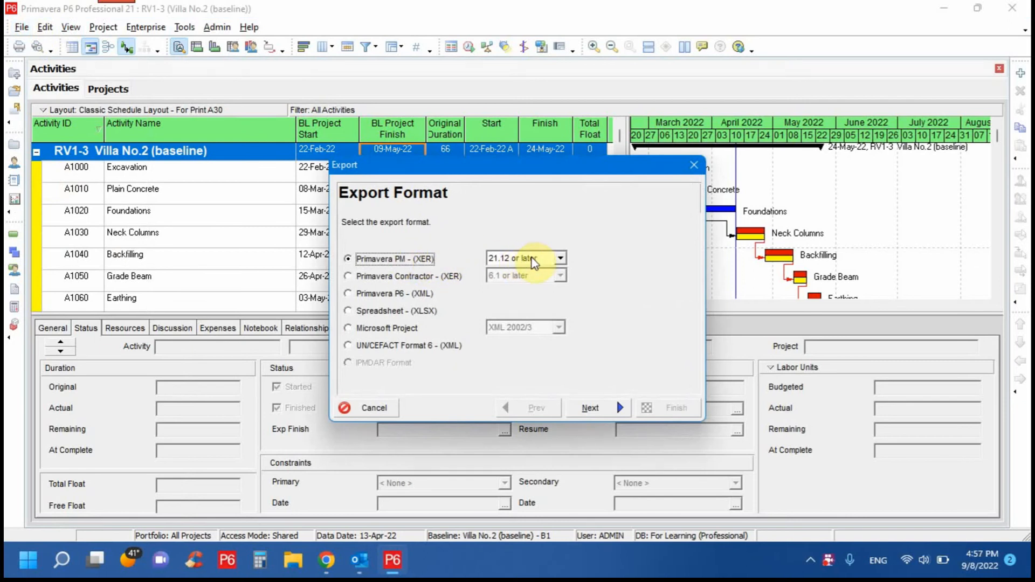
pyautogui.click(590, 408)
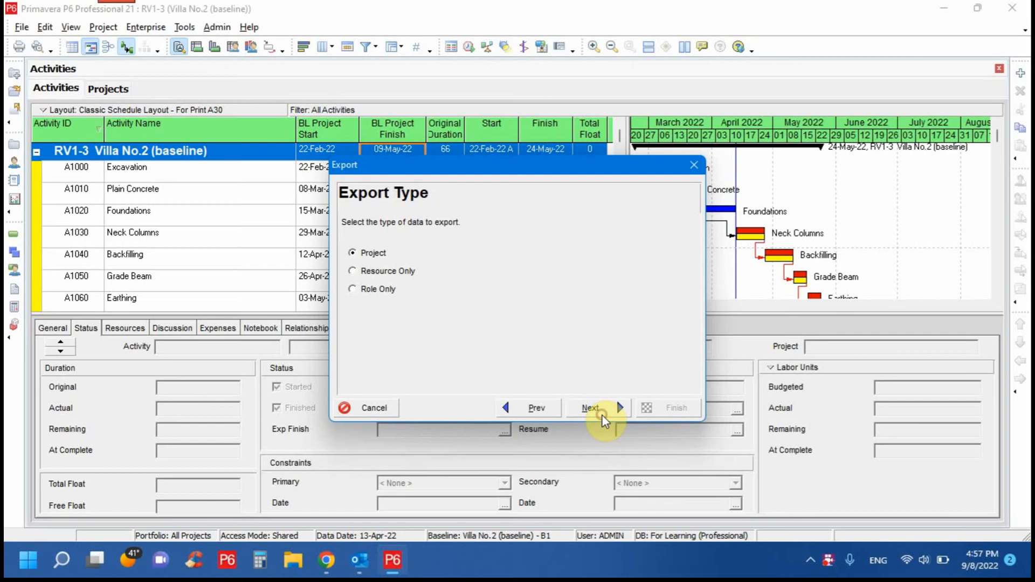
pyautogui.click(590, 407)
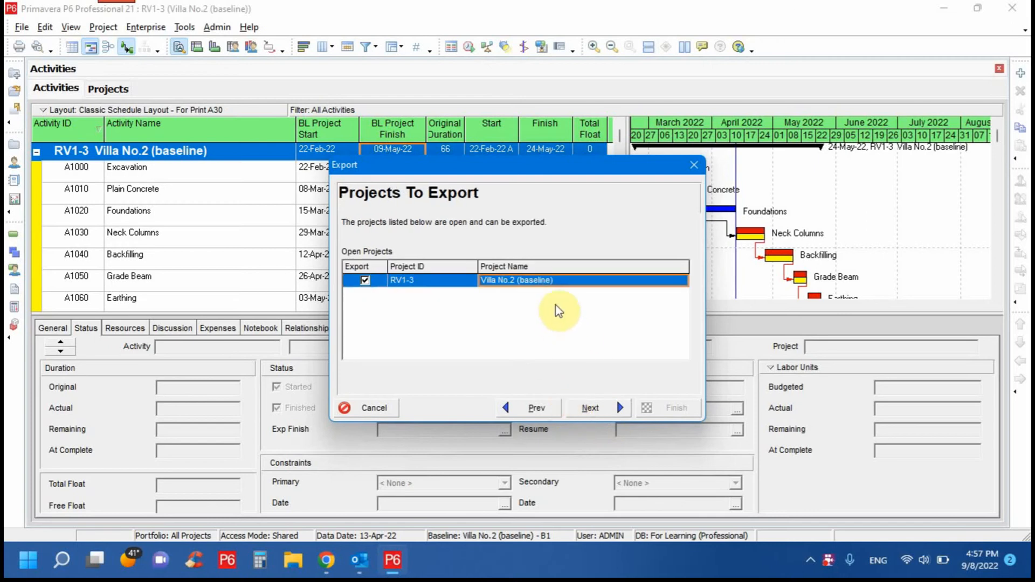
pyautogui.click(589, 408)
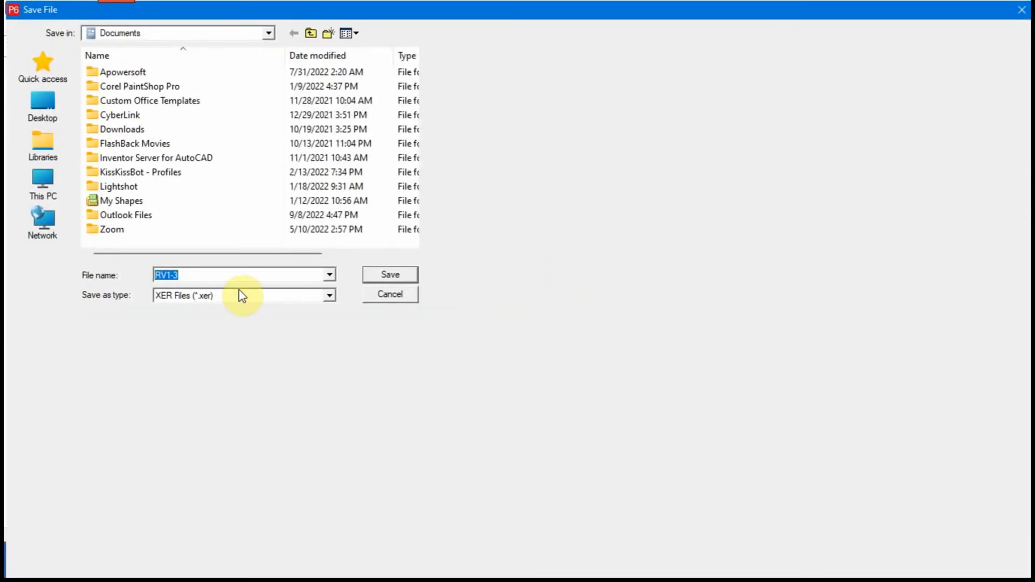
# Name the export file RV1-3-XER in Documents, run the export and dismiss the success message.
pyautogui.click(204, 275)
pyautogui.write('-')
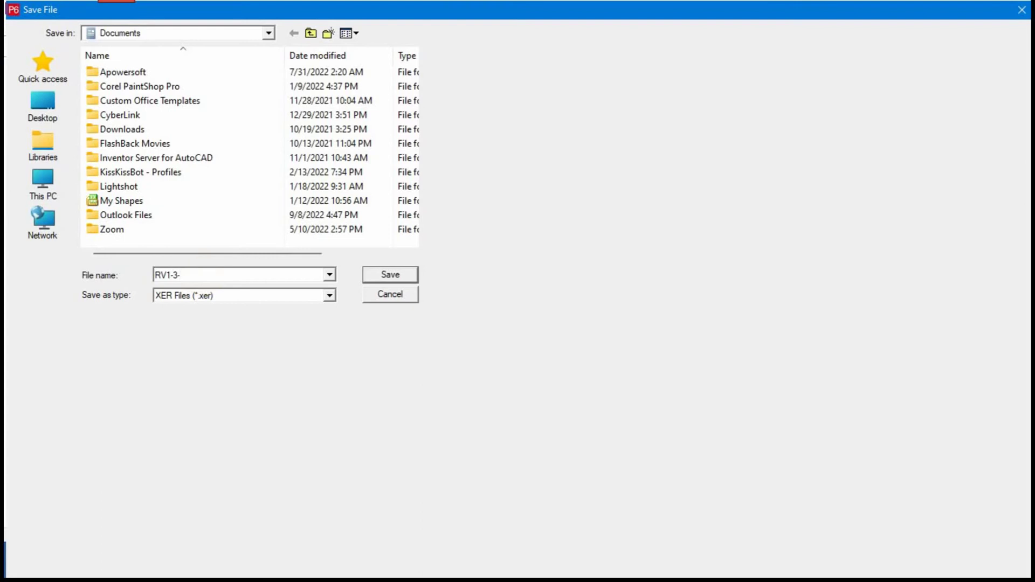
pyautogui.write('X')
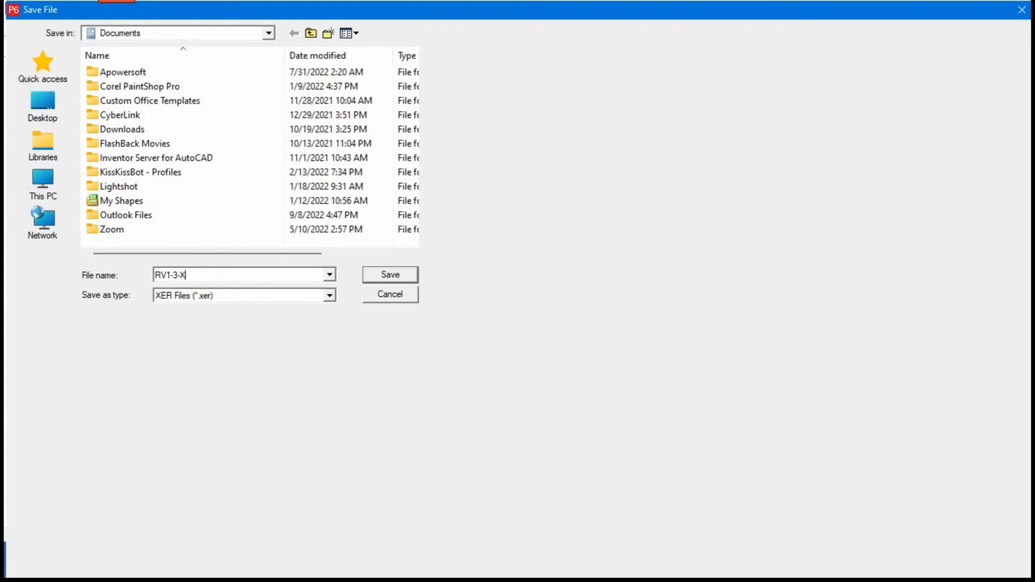
pyautogui.write('R')
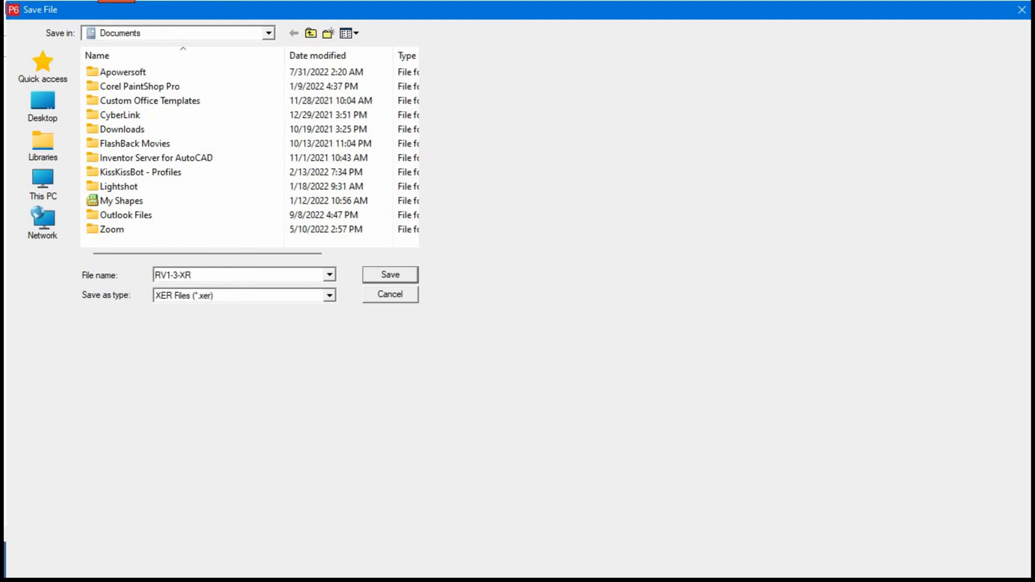
pyautogui.press('Backspace')
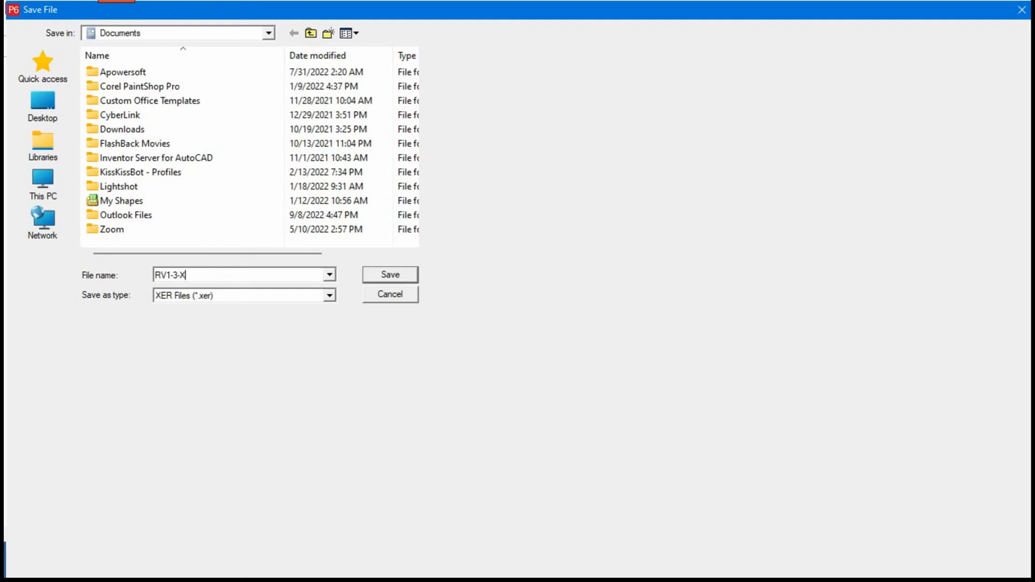
pyautogui.write('ER')
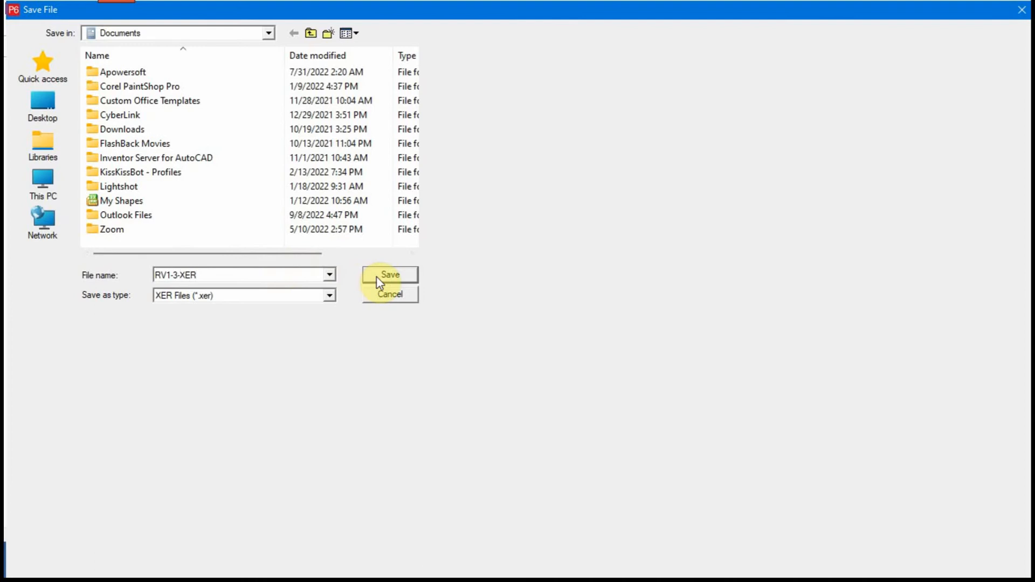
pyautogui.click(390, 275)
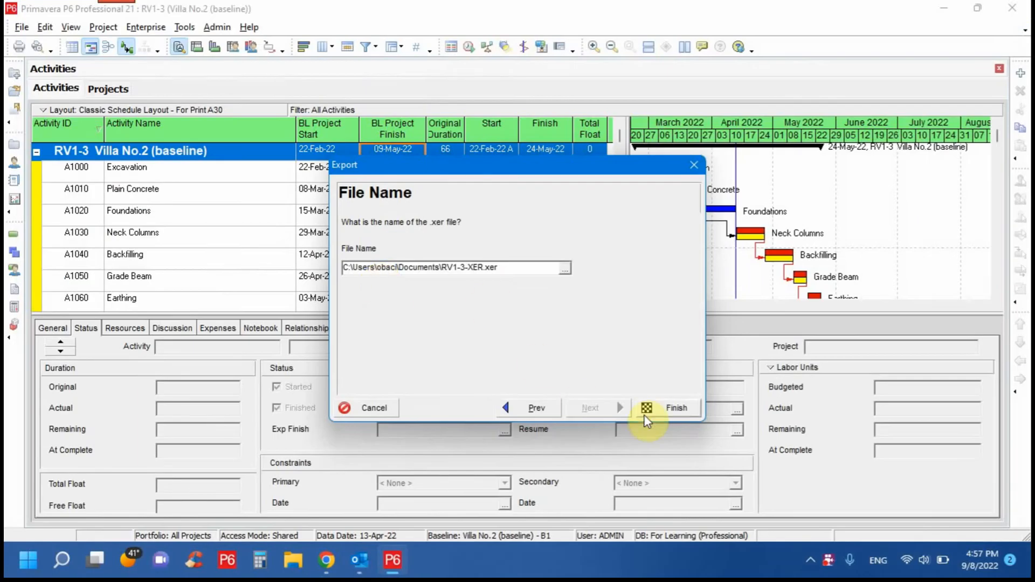
pyautogui.click(676, 408)
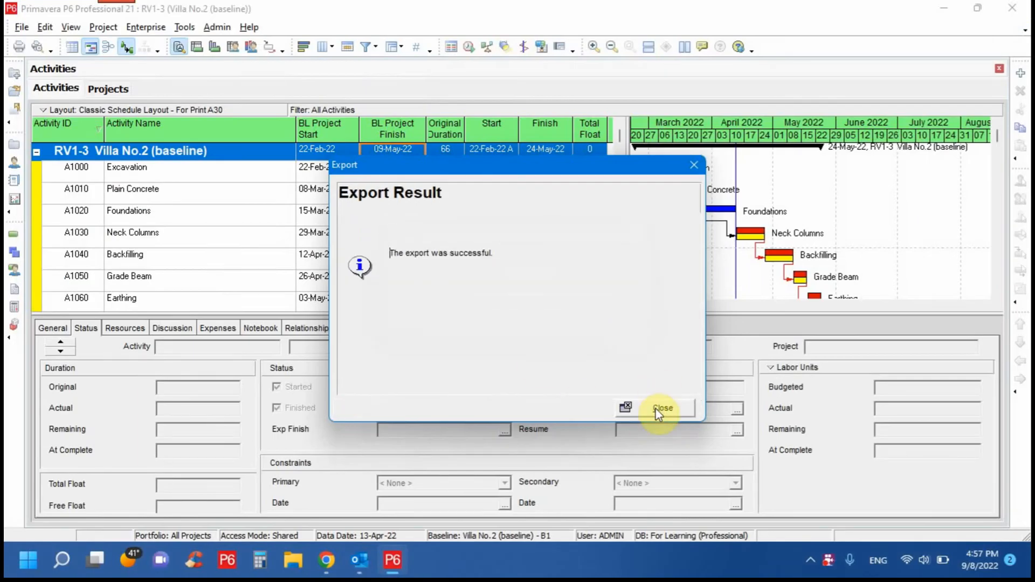
pyautogui.click(660, 407)
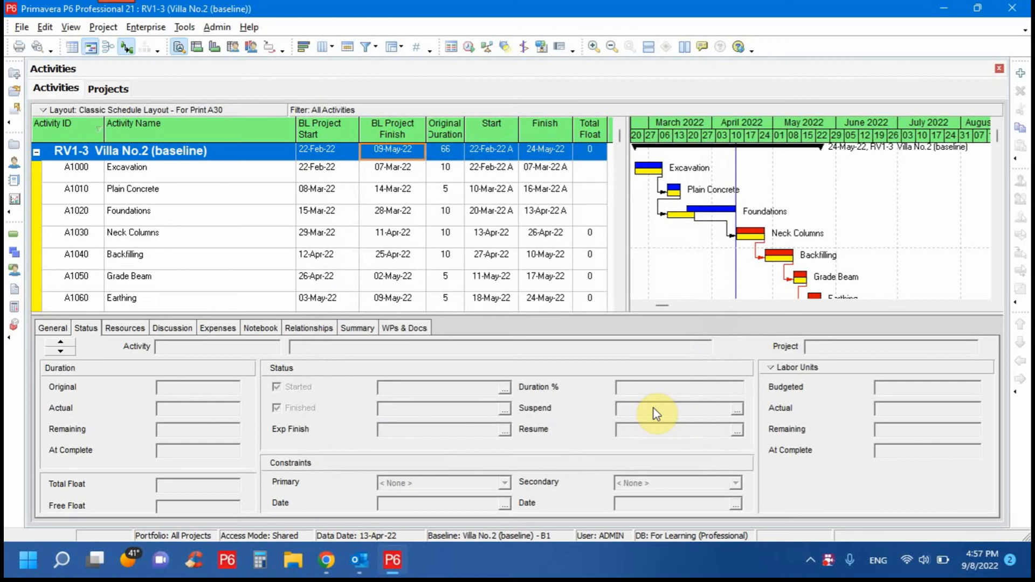
pyautogui.moveTo(152, 182)
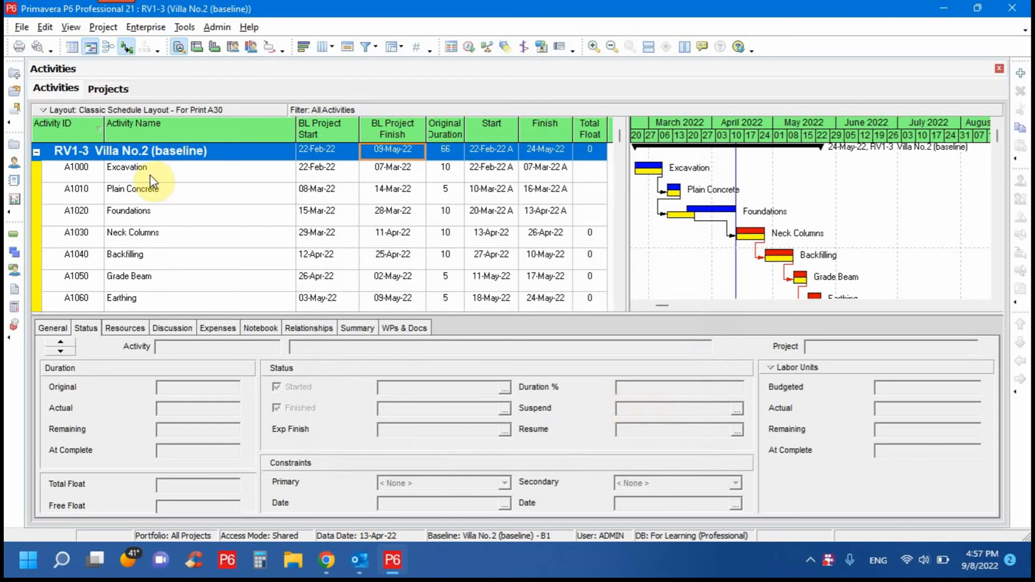
# Start a second export of the project in Primavera P6 (XML) format.
pyautogui.click(21, 26)
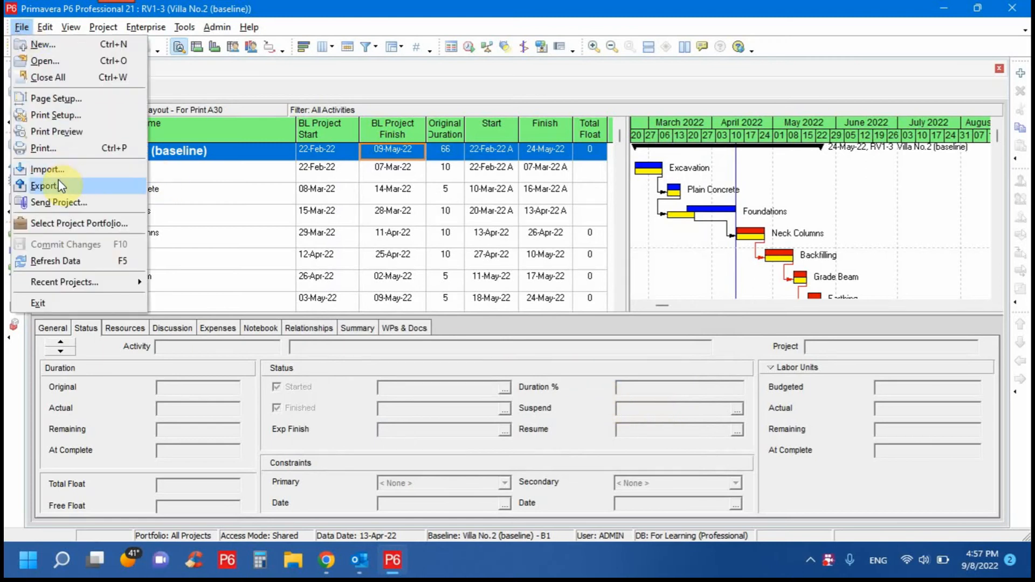
pyautogui.click(45, 185)
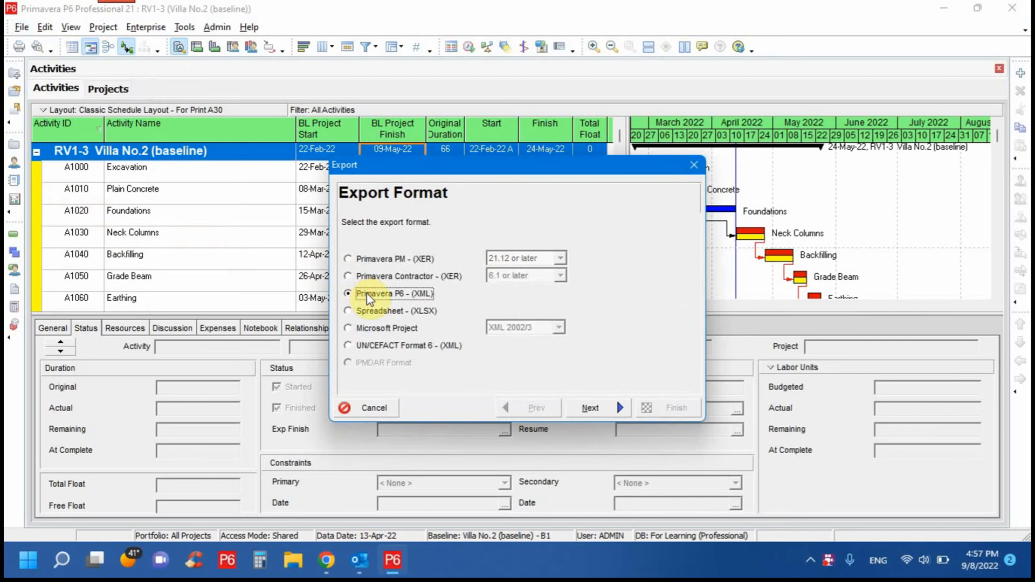
pyautogui.moveTo(445, 317)
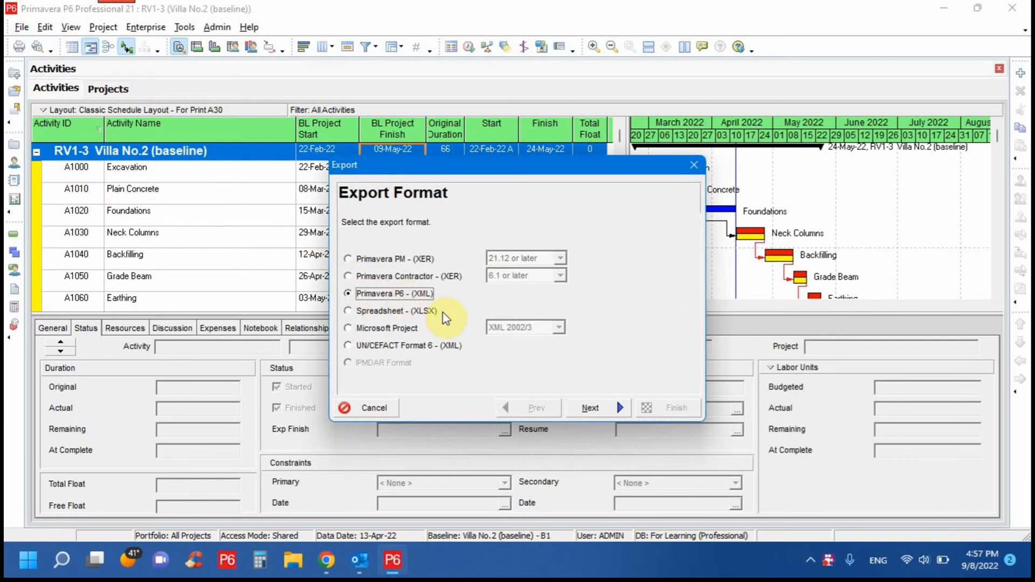
pyautogui.click(589, 407)
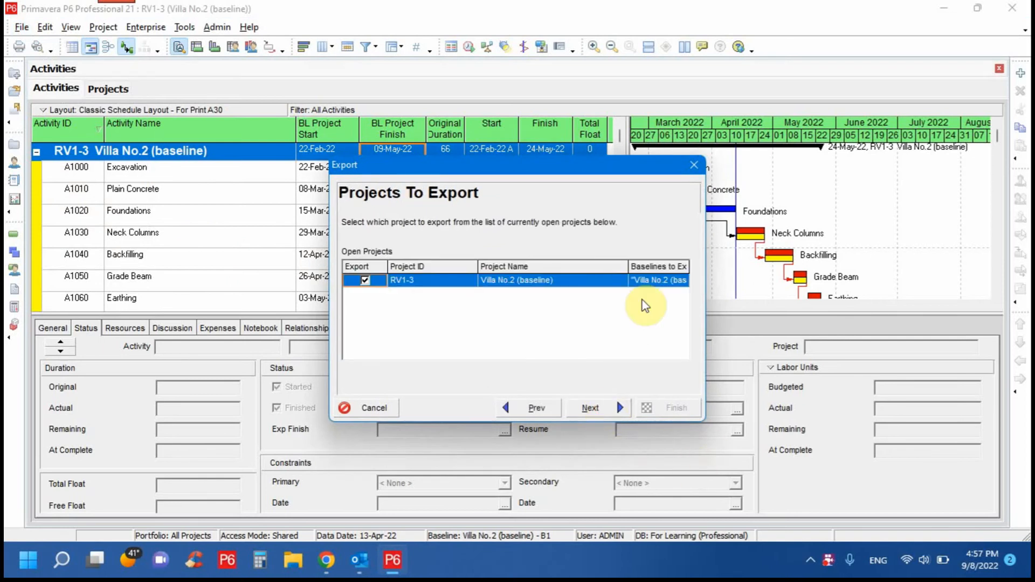
# Include baseline B1 of Villa No.2 (baseline) in the XML export.
pyautogui.click(666, 280)
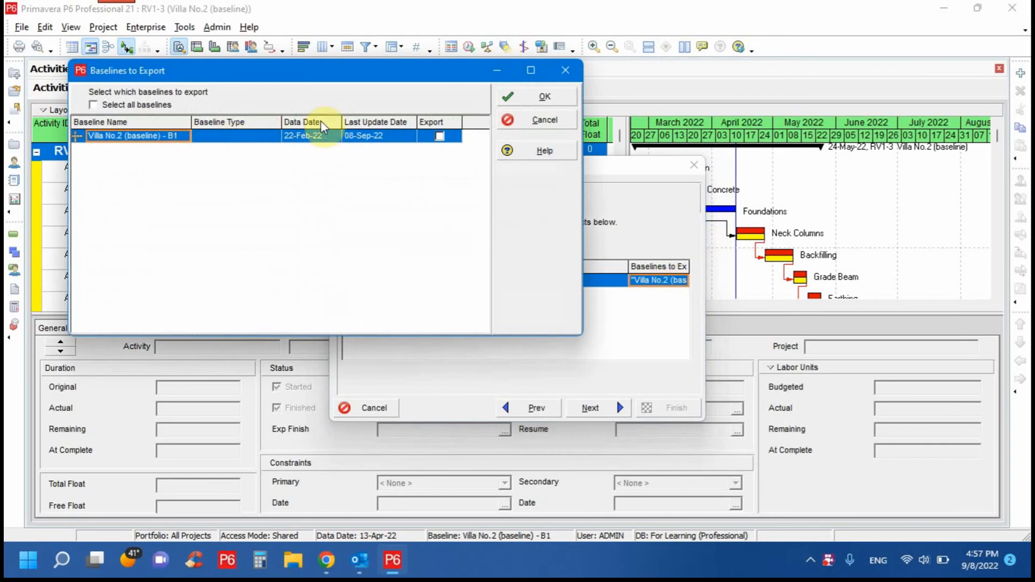
pyautogui.click(94, 104)
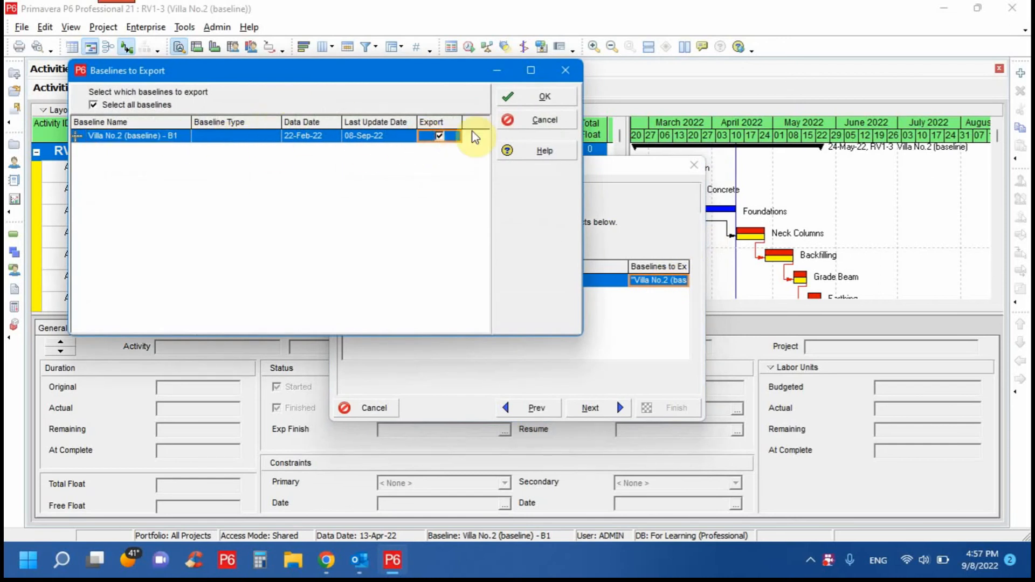
pyautogui.moveTo(158, 128)
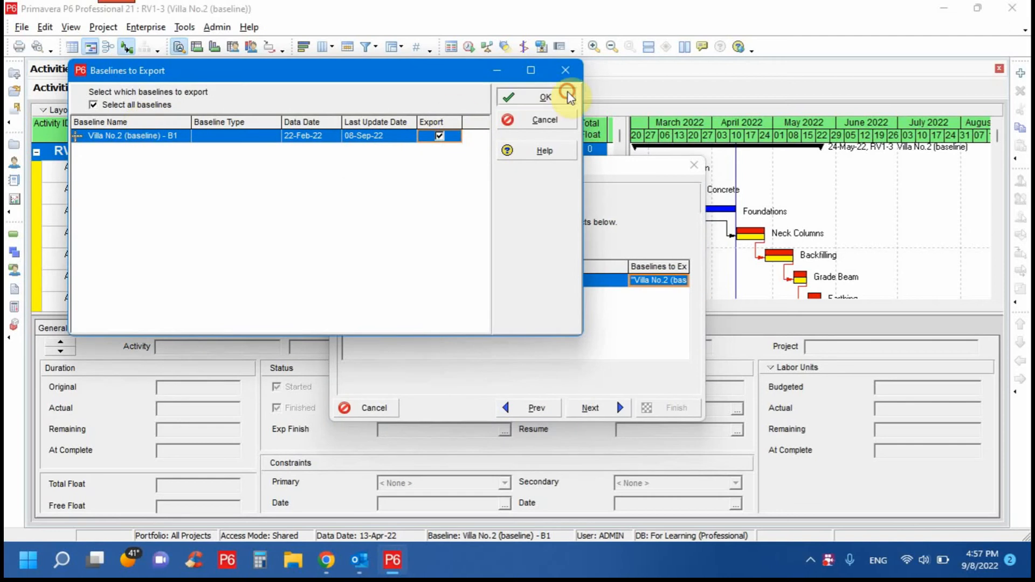
pyautogui.click(546, 97)
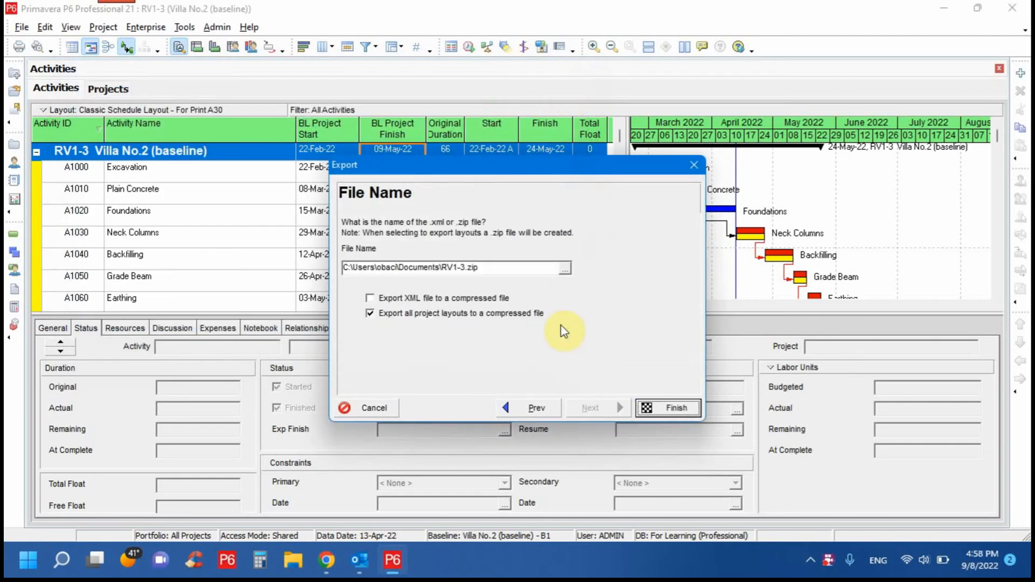
# Name the XML export file RV1-3-XML in Documents.
pyautogui.click(562, 267)
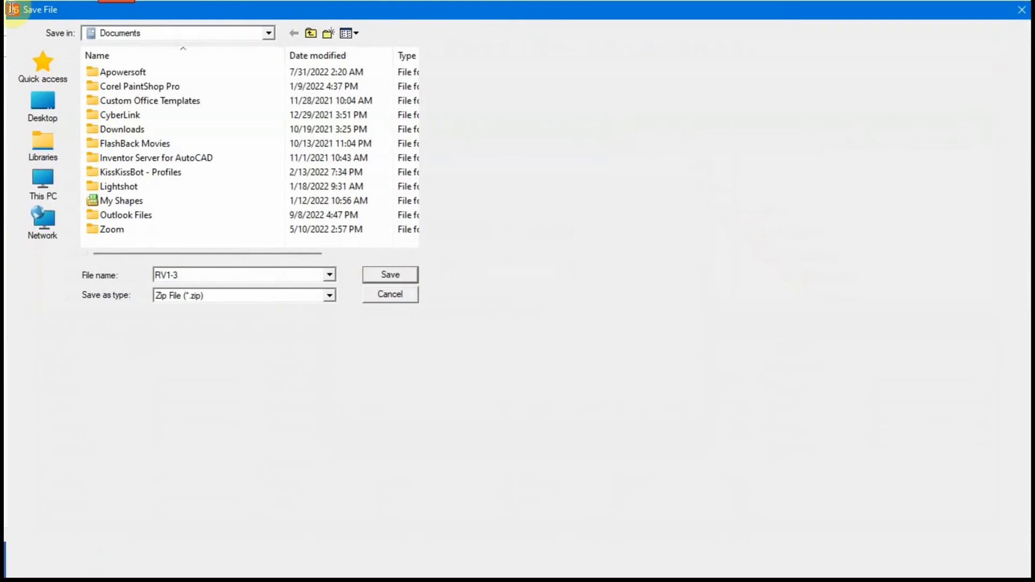
pyautogui.write('-M')
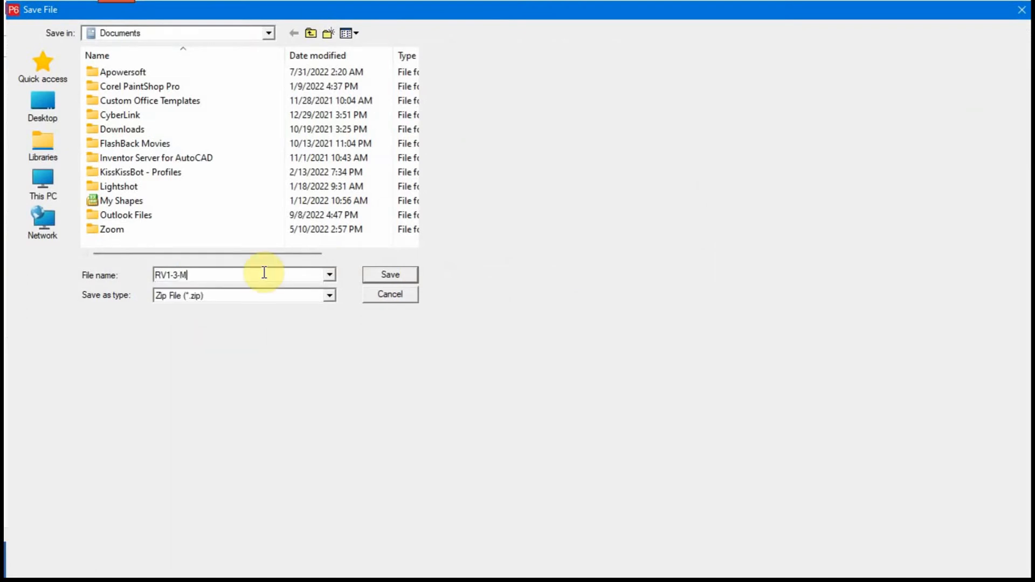
pyautogui.write('X')
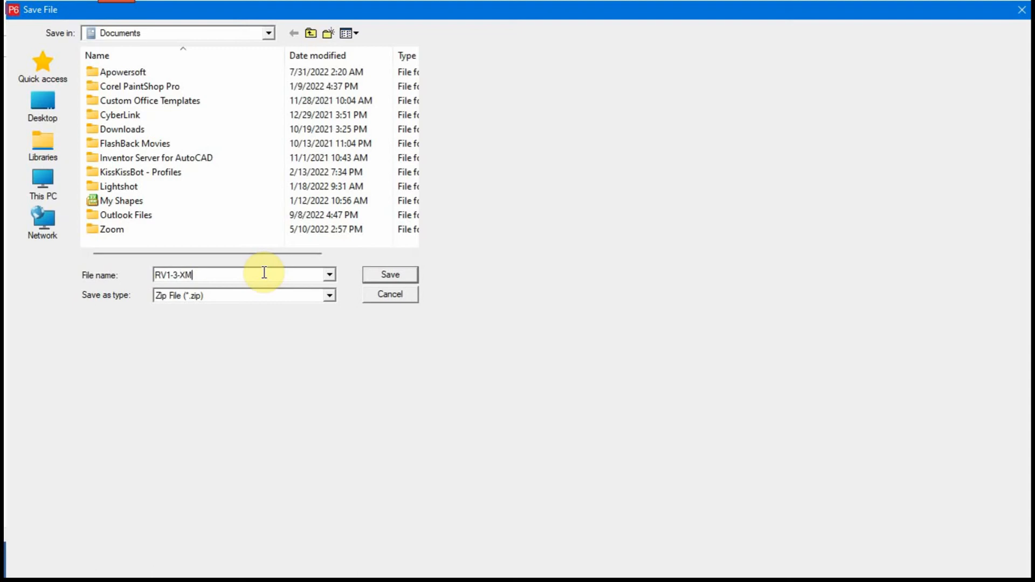
pyautogui.write('L')
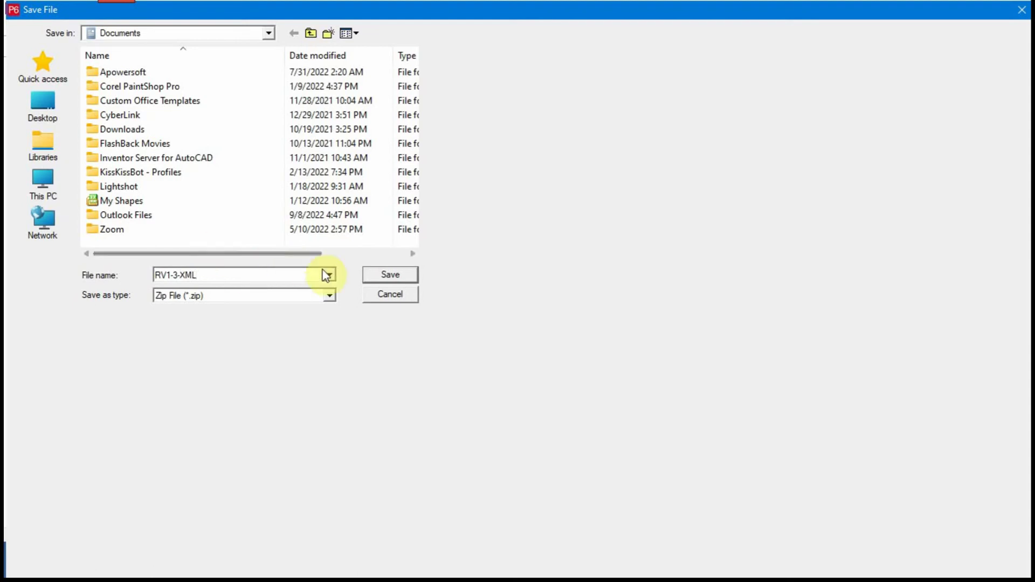
pyautogui.click(389, 275)
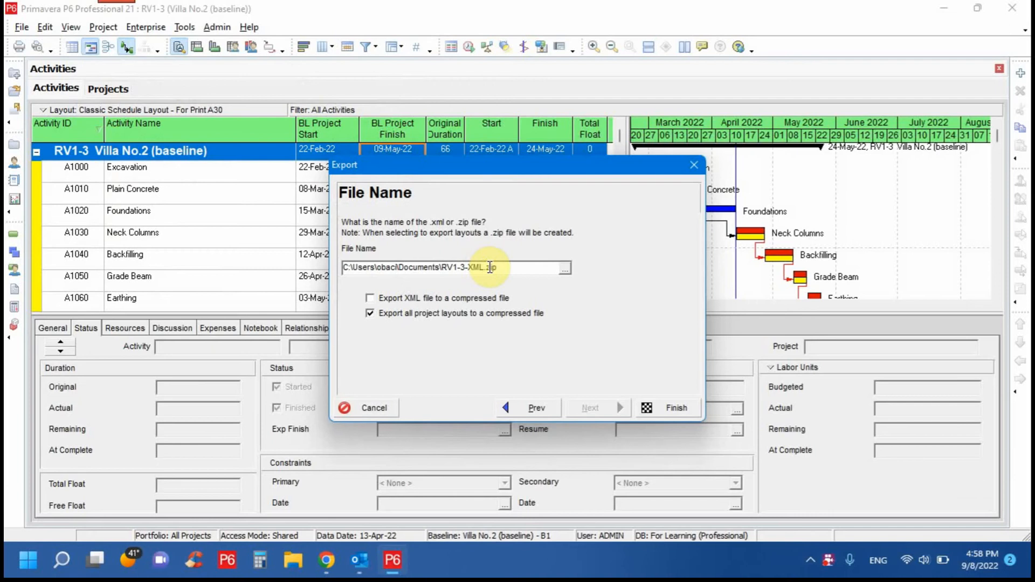
# Export to a compressed file RV1-3-XML.zip, run it and dismiss the completion message.
pyautogui.click(370, 298)
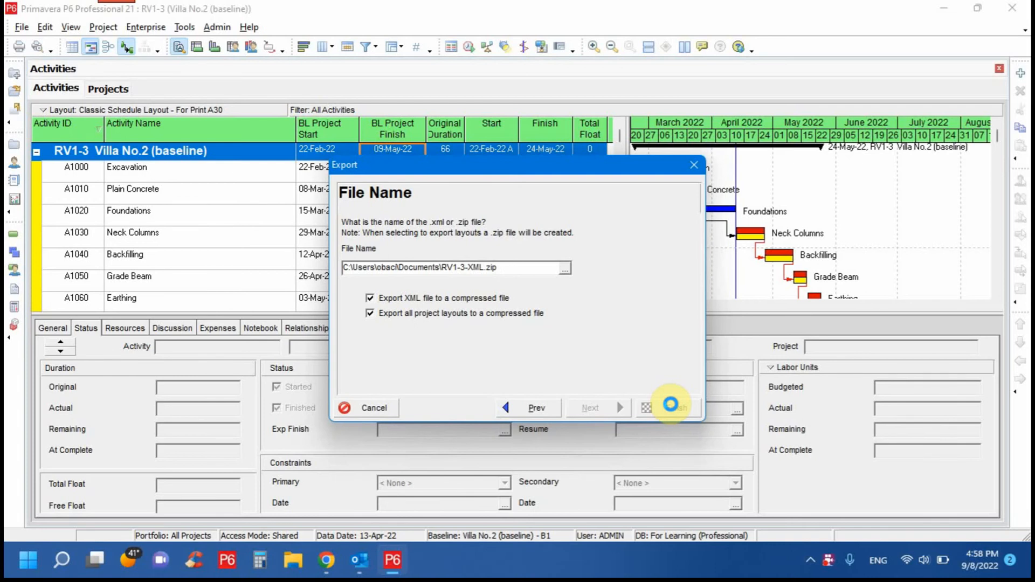
pyautogui.click(670, 408)
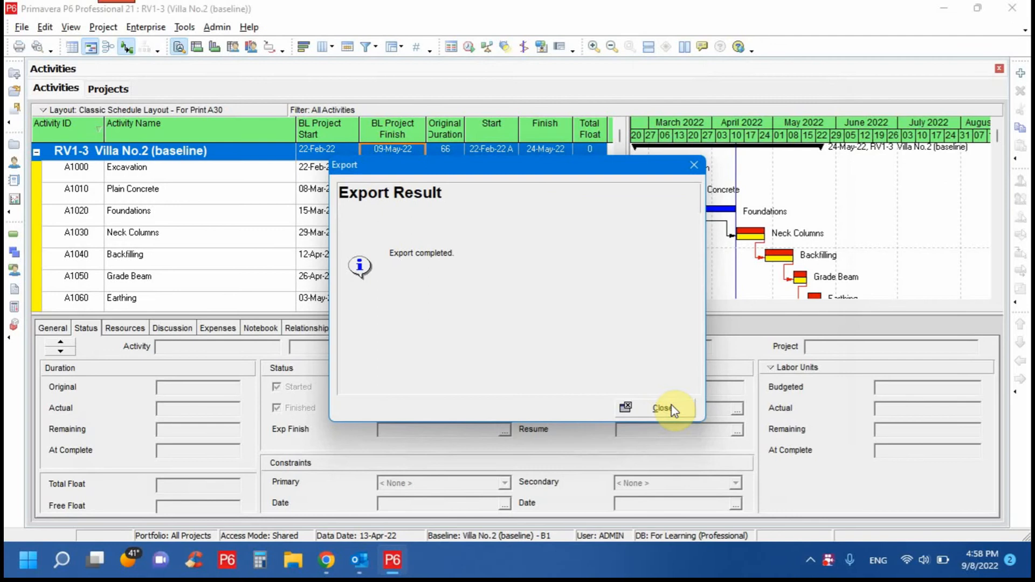
pyautogui.click(662, 407)
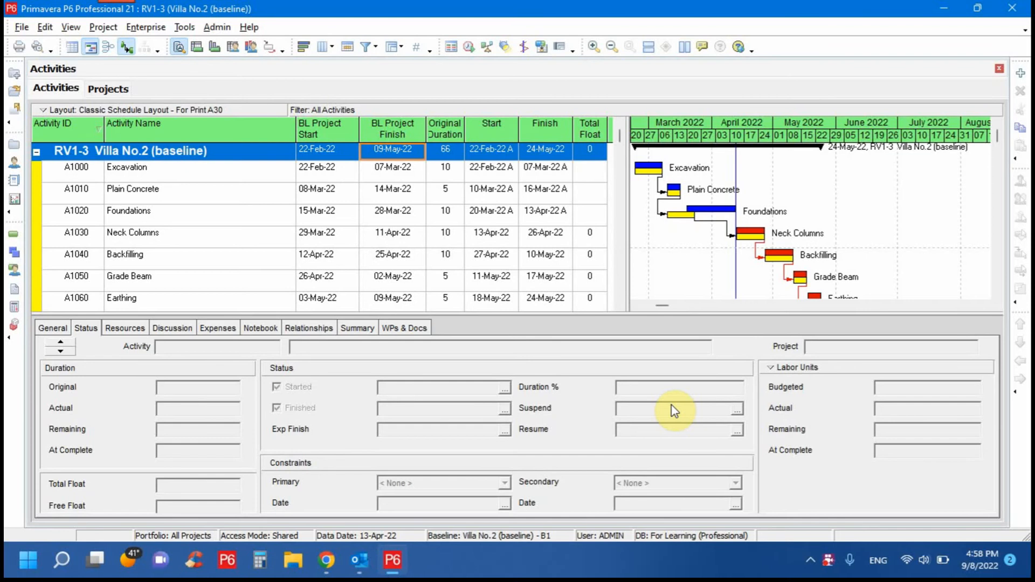
pyautogui.moveTo(6, 364)
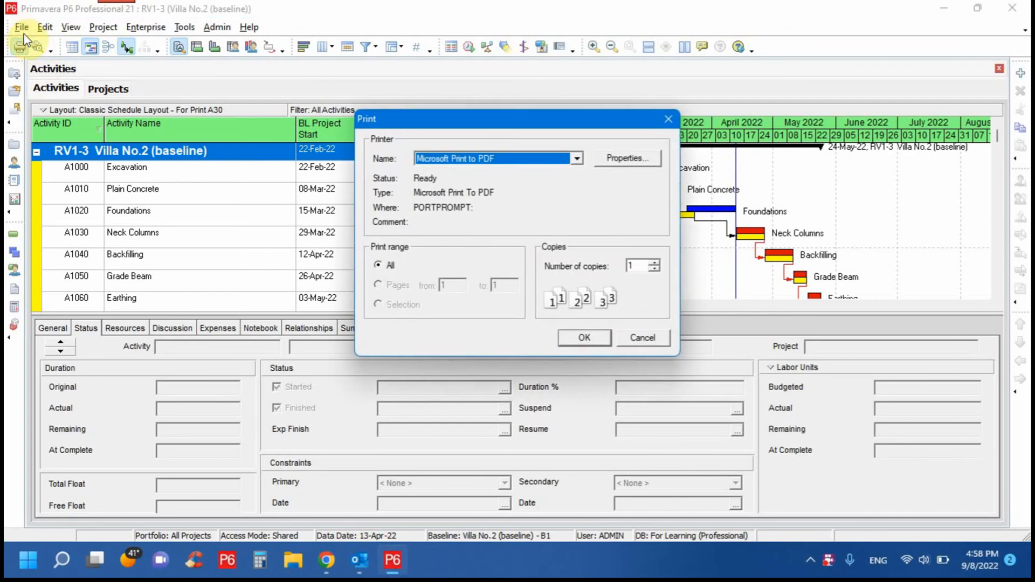
# Close the open project and delete RV1-3 from the project list, confirming Yes.
pyautogui.click(21, 26)
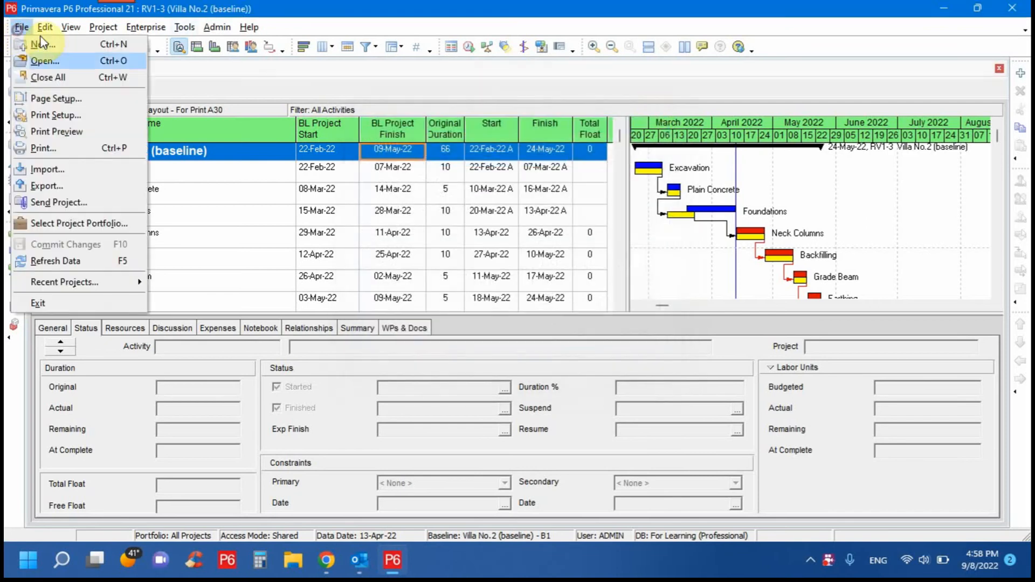
pyautogui.click(45, 61)
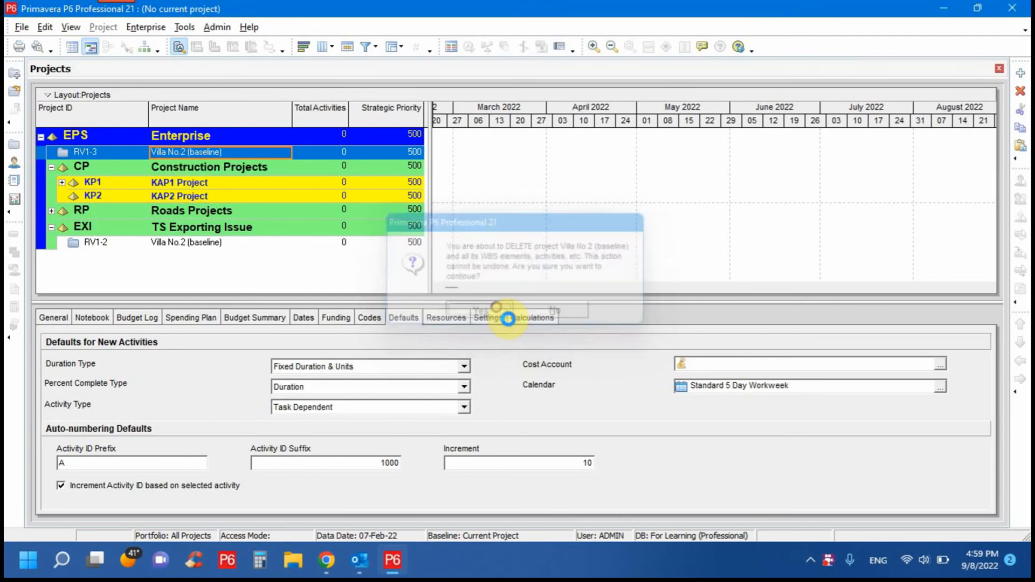
pyautogui.click(481, 311)
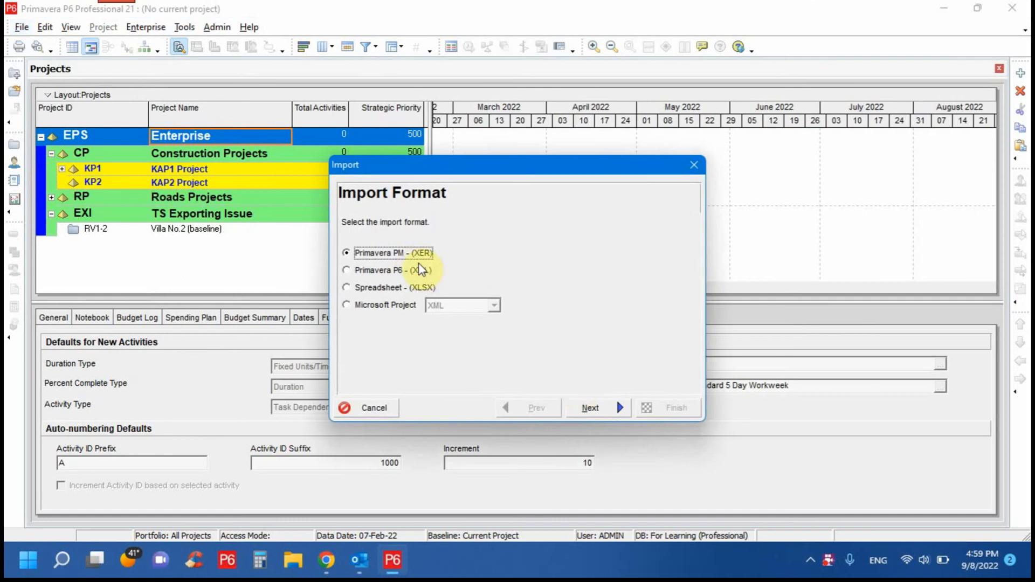
# Choose XER import format and pick RV1-3-XER.xer from Documents as the file to import.
pyautogui.click(589, 408)
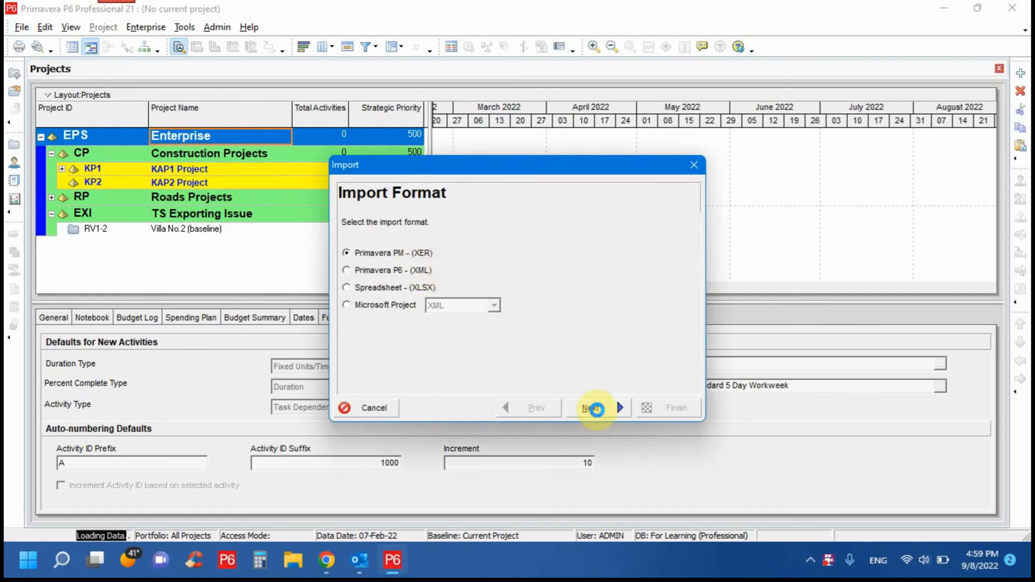
pyautogui.click(590, 407)
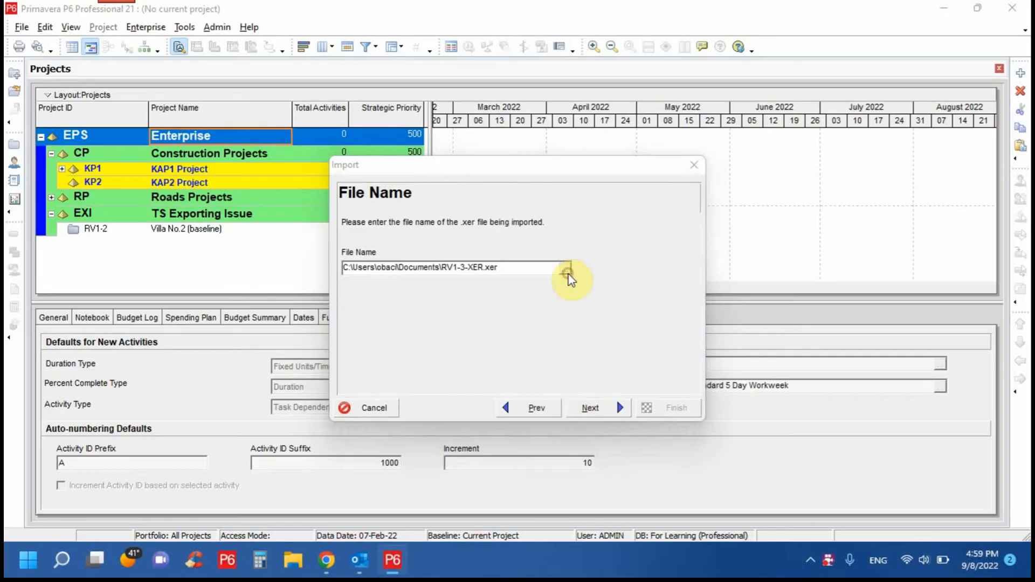
pyautogui.click(568, 273)
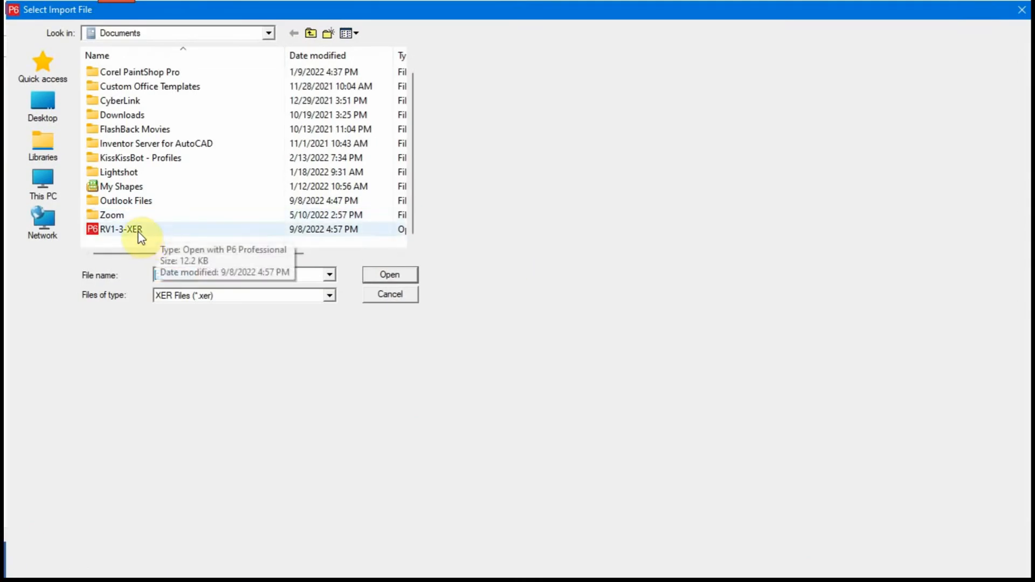
pyautogui.click(389, 275)
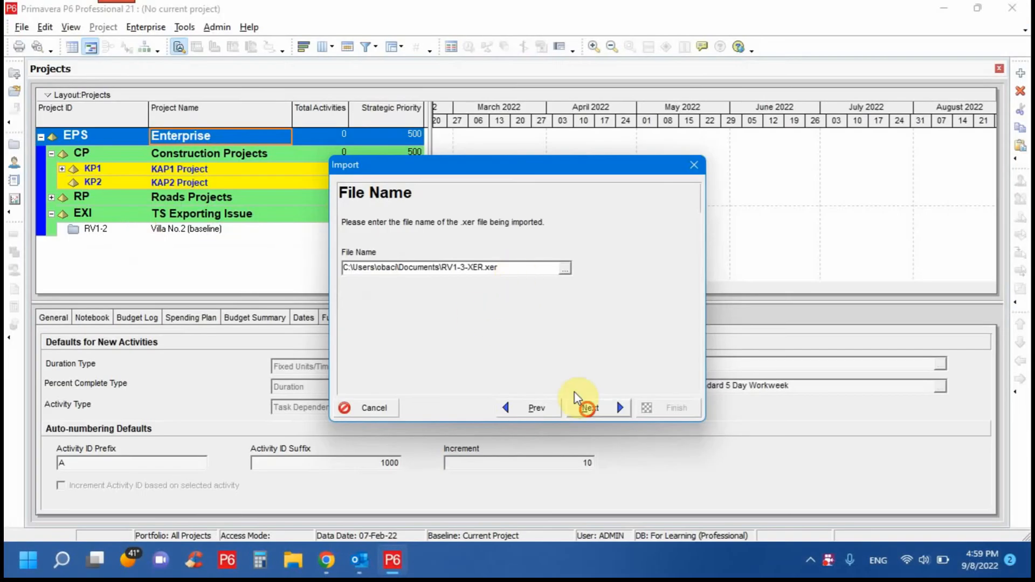
pyautogui.click(589, 408)
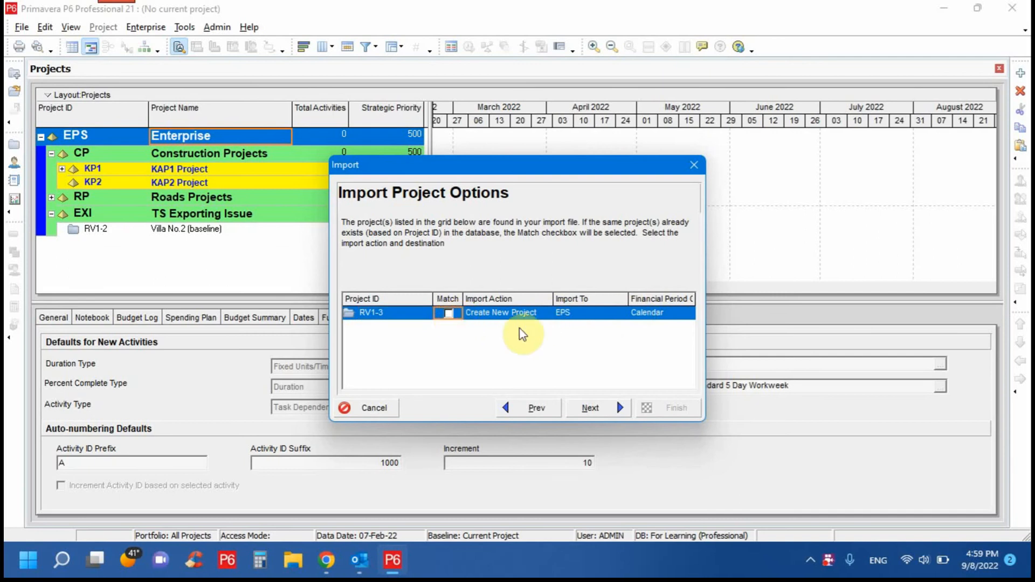
# Import it as a new project with default update options and close the success message.
pyautogui.click(590, 407)
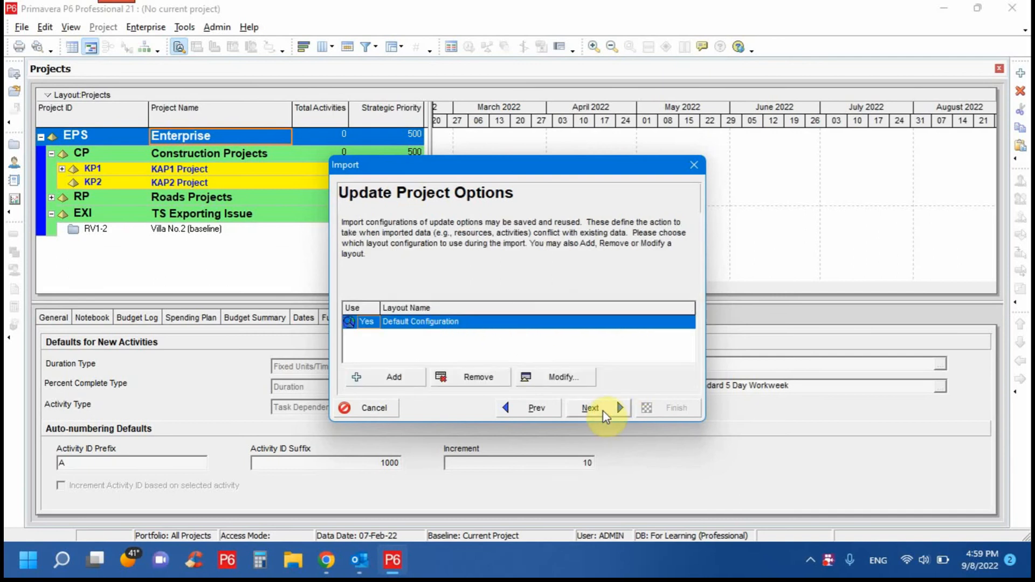
pyautogui.click(590, 408)
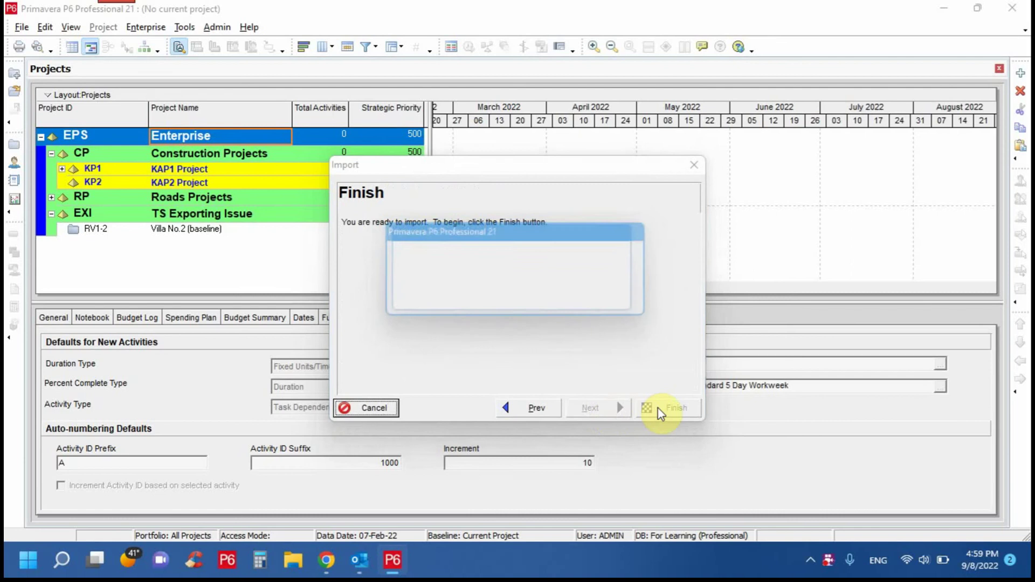
pyautogui.click(668, 408)
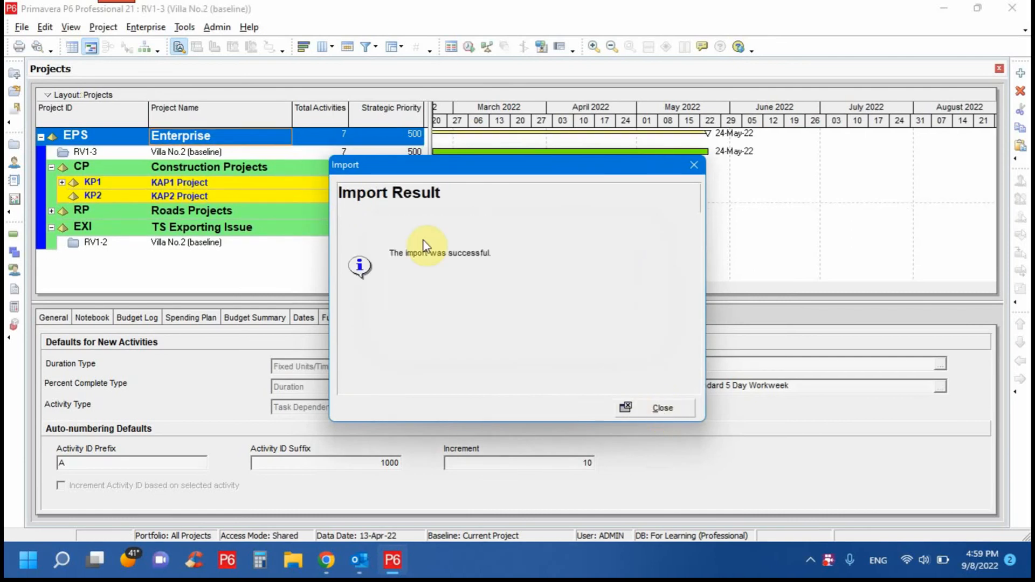
pyautogui.click(660, 408)
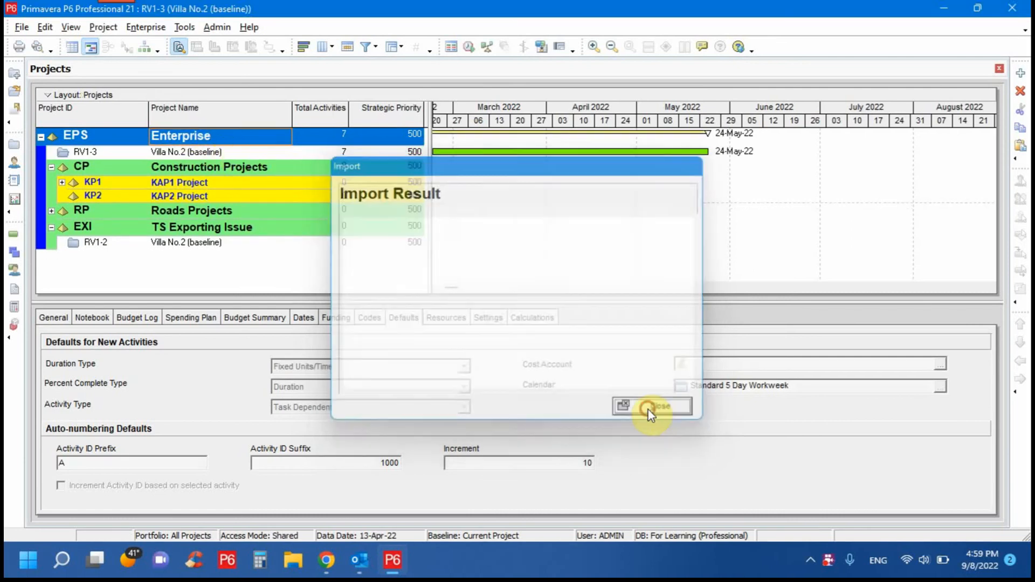
# Rename the imported RV1-3 project to 'Villa No.2 (baseline) (XER FILE)'.
pyautogui.click(651, 406)
pyautogui.write(' (X')
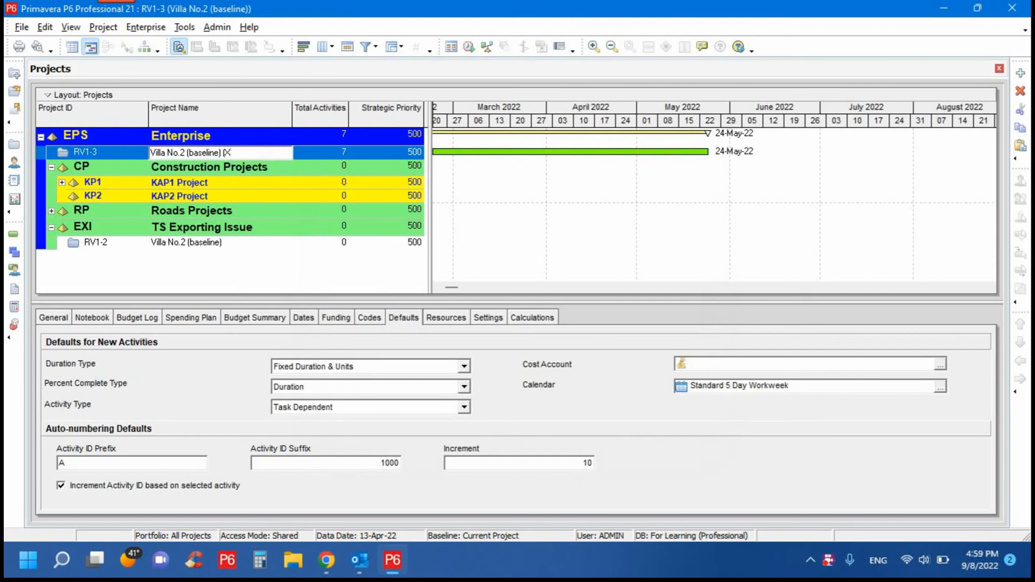
pyautogui.write('ER File')
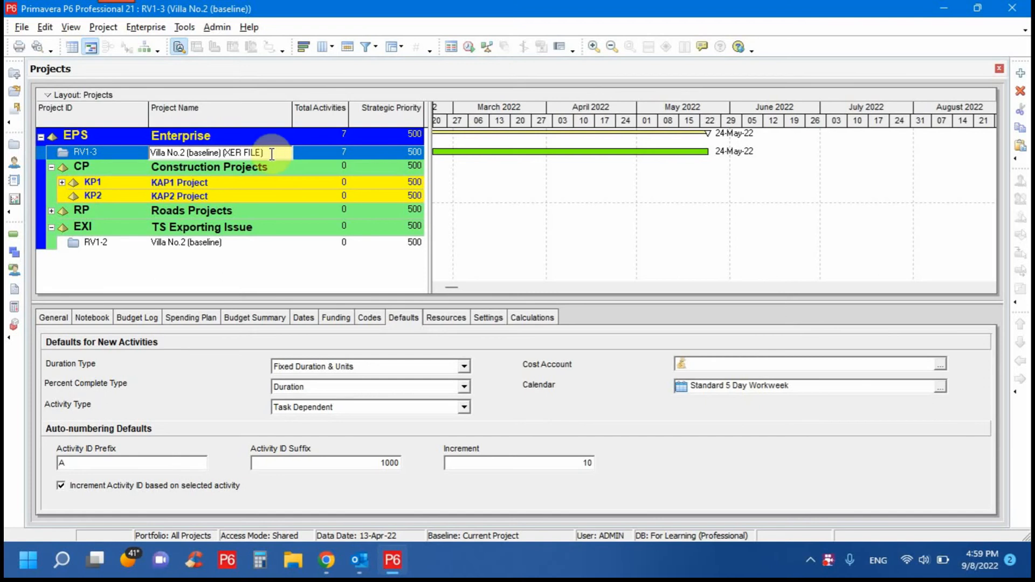
pyautogui.press('Return')
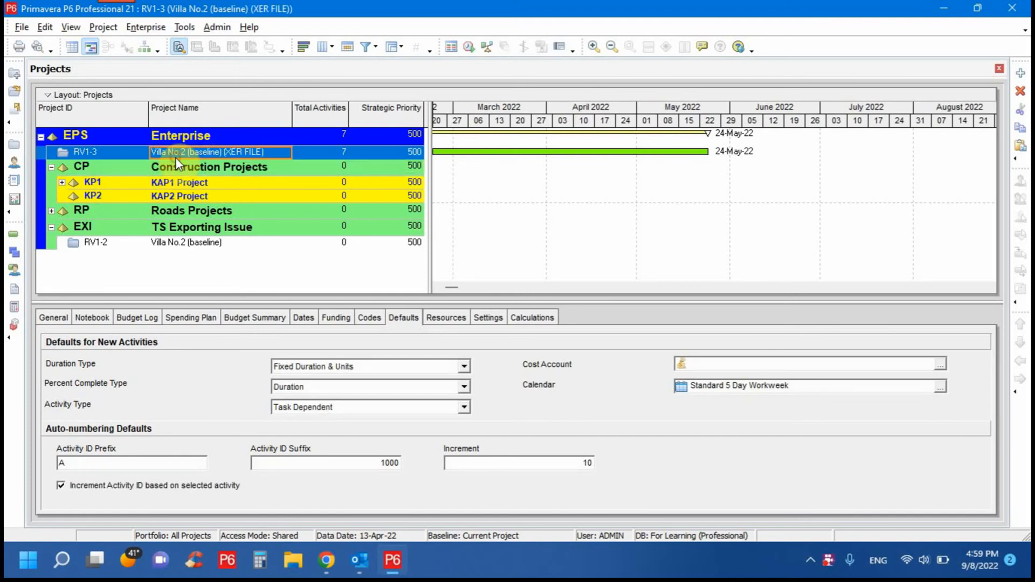
pyautogui.click(21, 27)
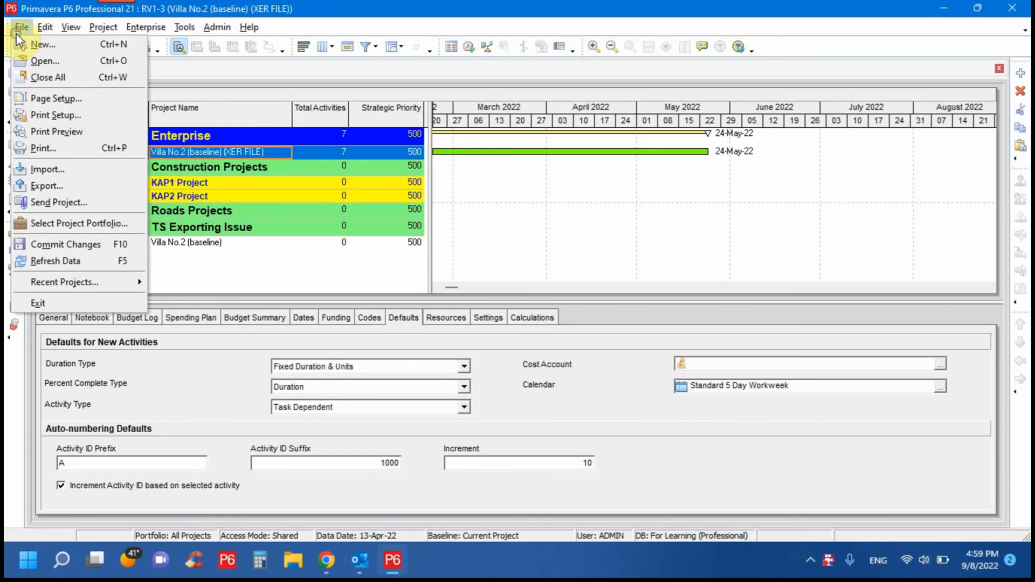
# Start a Primavera P6 (XML) import and pick RV1-3-XML.zip as the file.
pyautogui.click(46, 169)
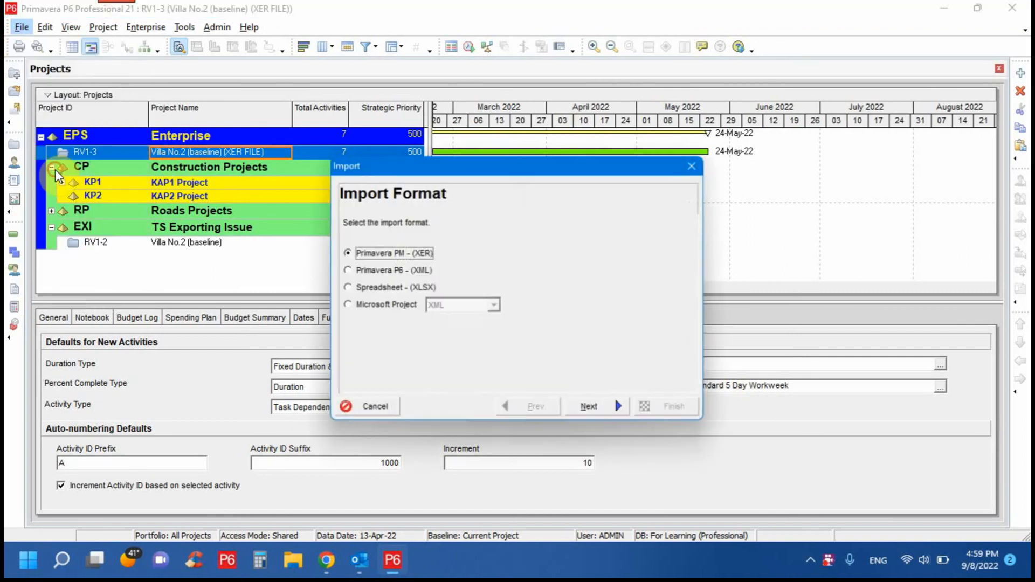
pyautogui.click(348, 269)
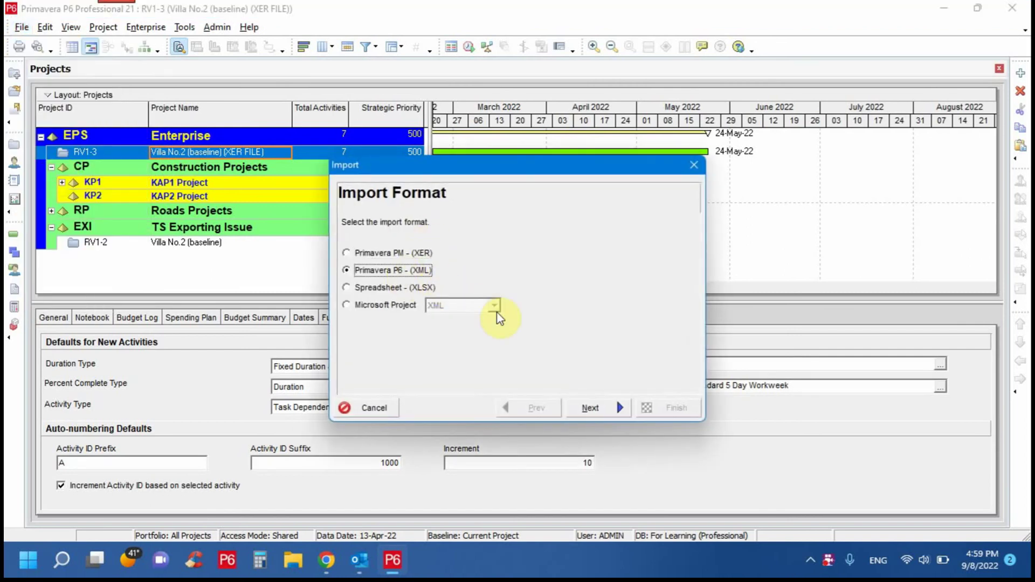
pyautogui.click(589, 407)
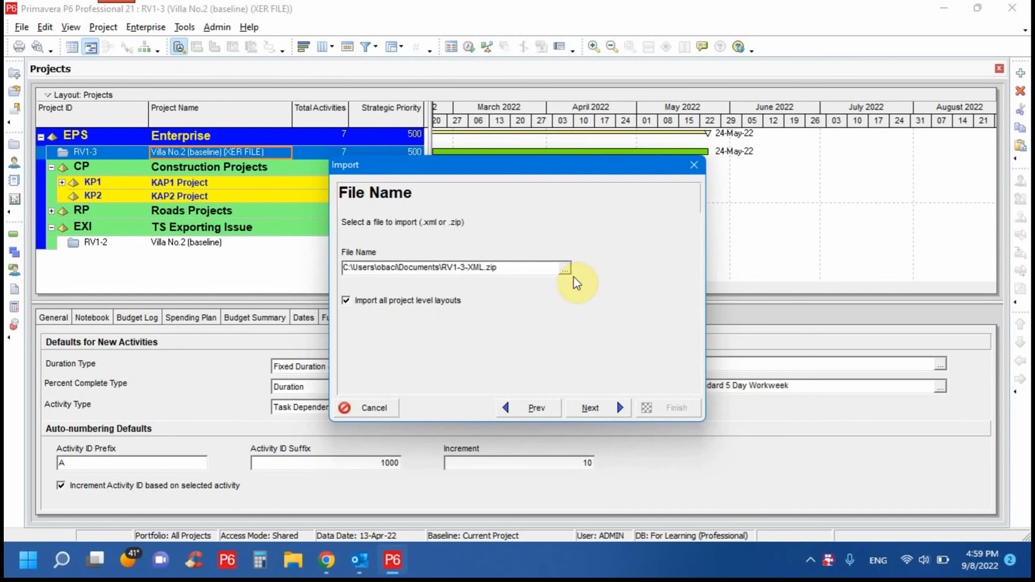
pyautogui.click(563, 267)
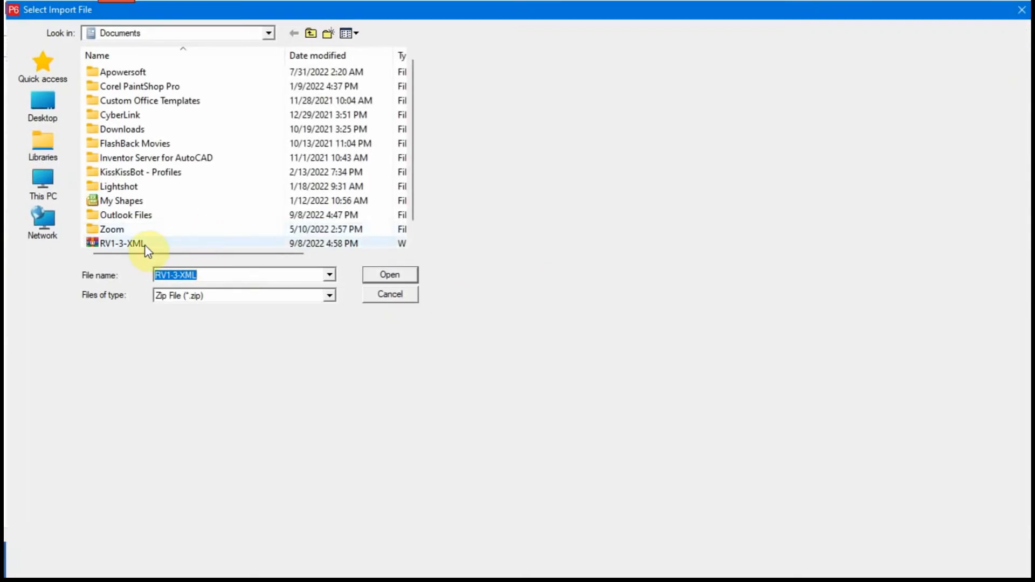
pyautogui.click(389, 275)
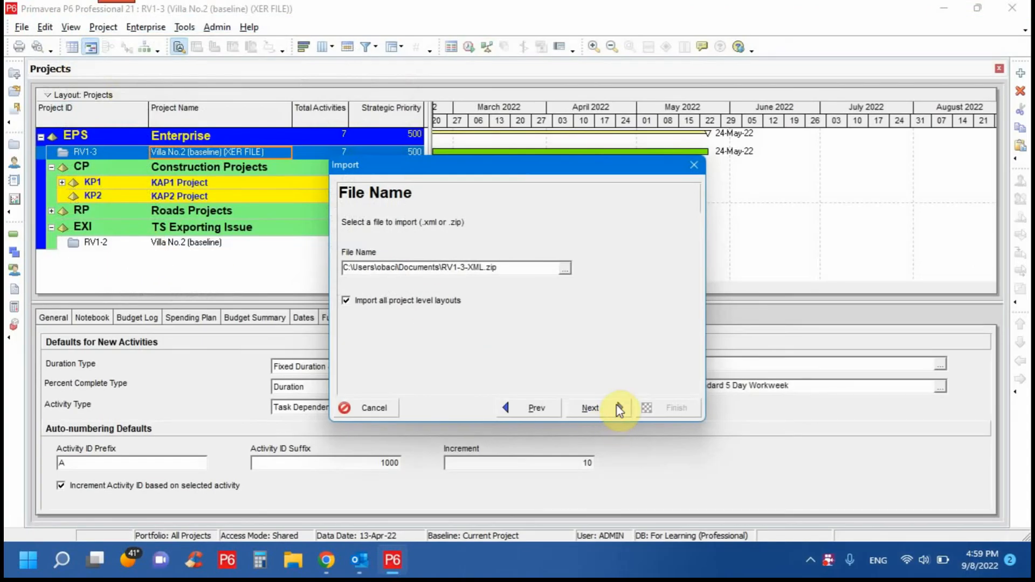
pyautogui.click(590, 407)
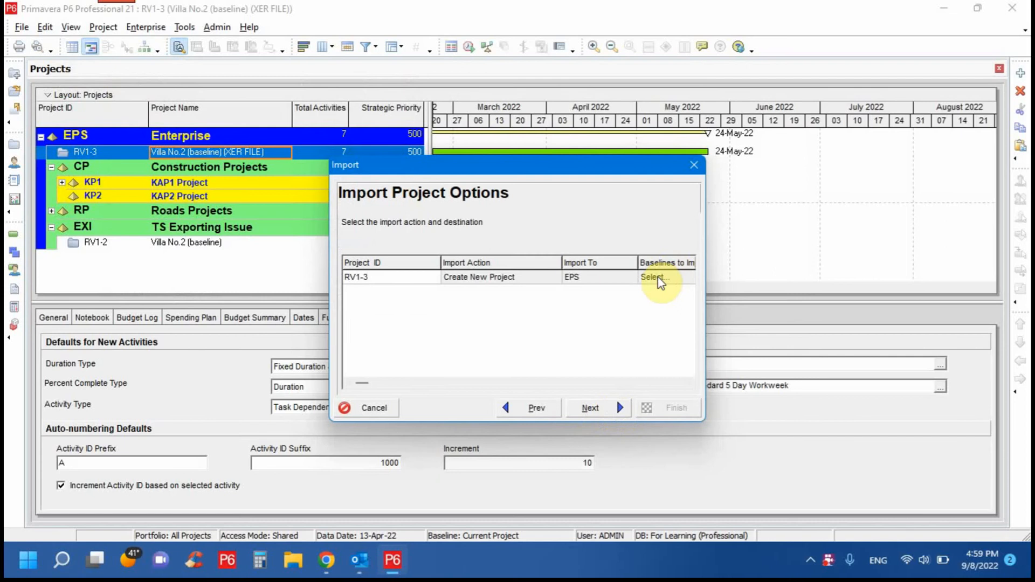
# Mark baseline B1 for import, accept the default template and run the import as new project RV1-4.
pyautogui.click(654, 277)
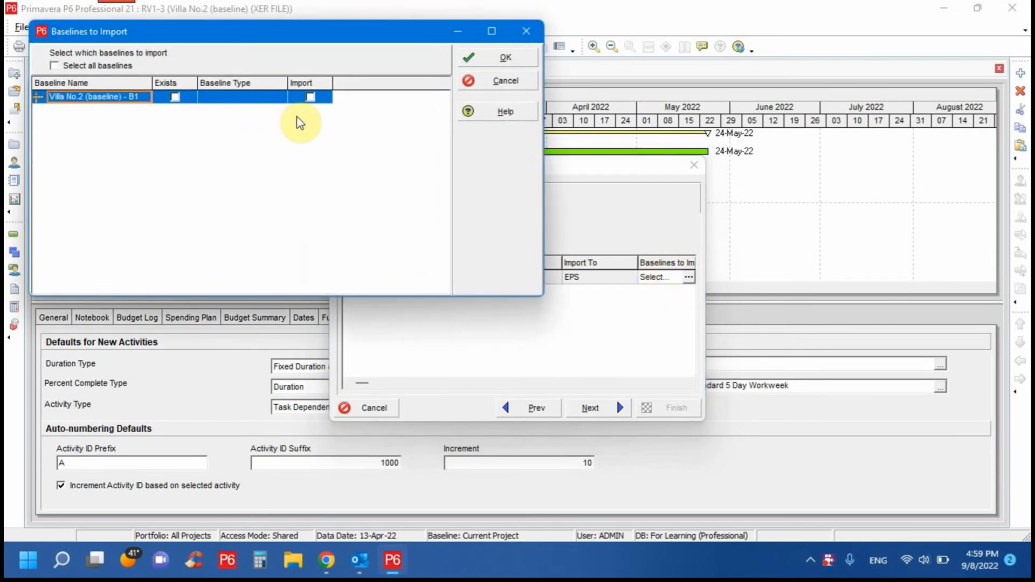
pyautogui.click(55, 65)
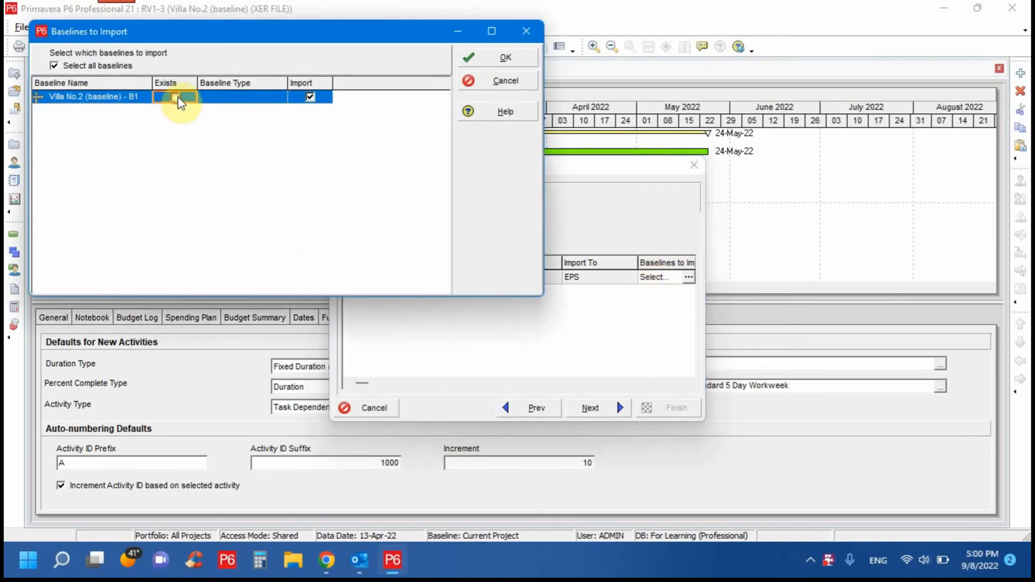
pyautogui.click(504, 57)
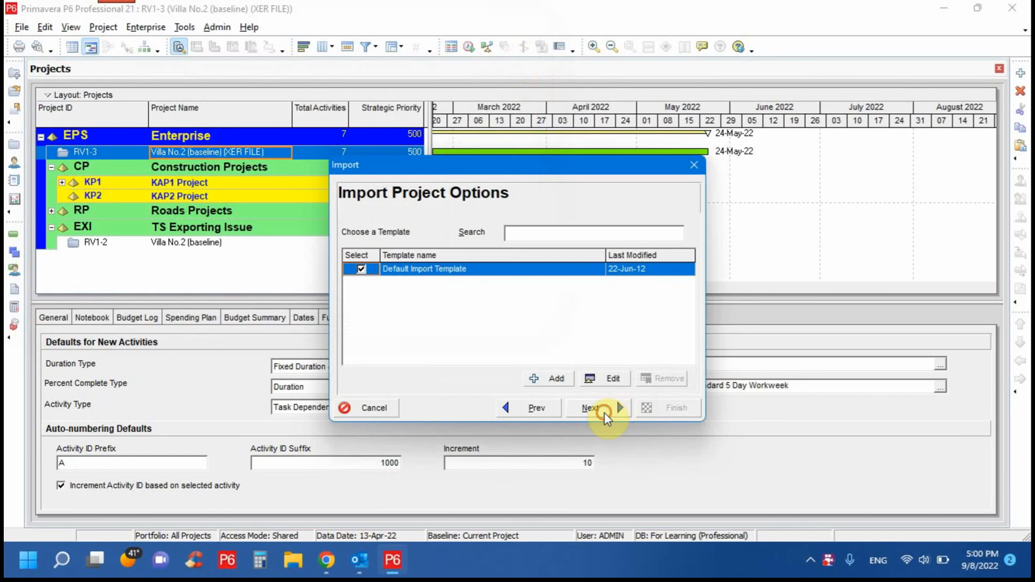
pyautogui.click(590, 407)
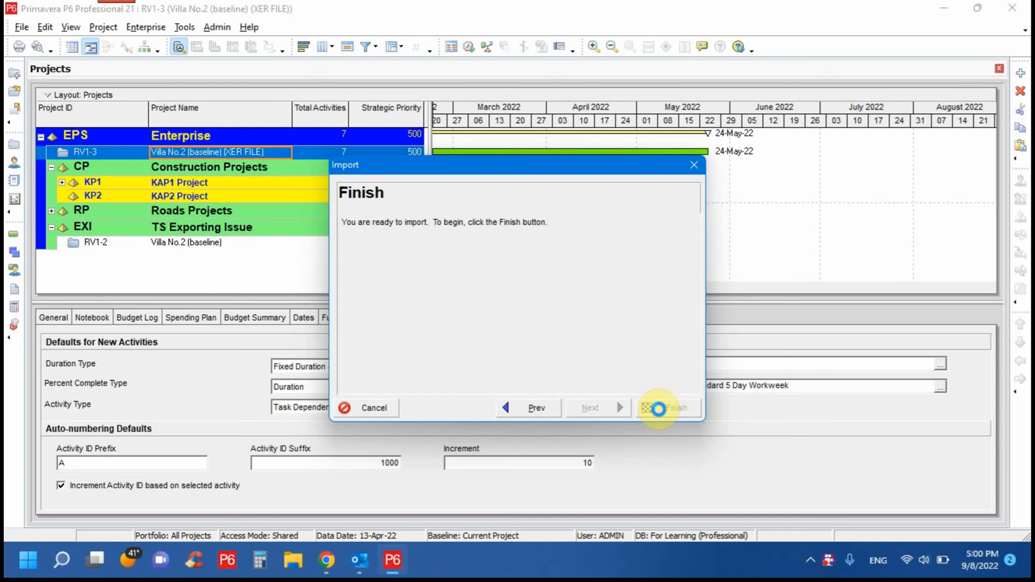
pyautogui.click(669, 407)
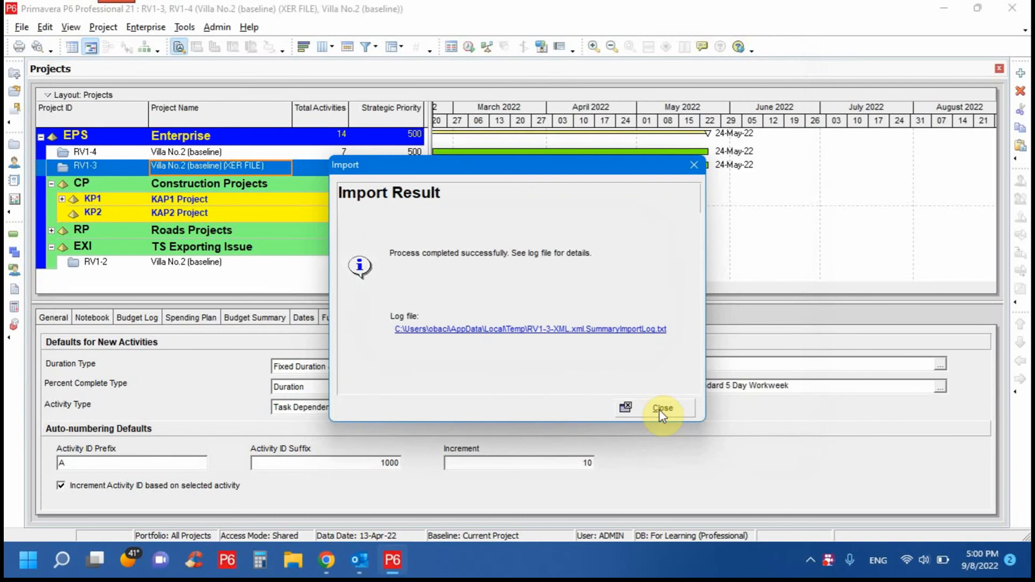
# Dismiss the import result, leaving RV1-4 as 'Villa No.2 (baseline) (XML FILE)', and close all projects.
pyautogui.click(661, 408)
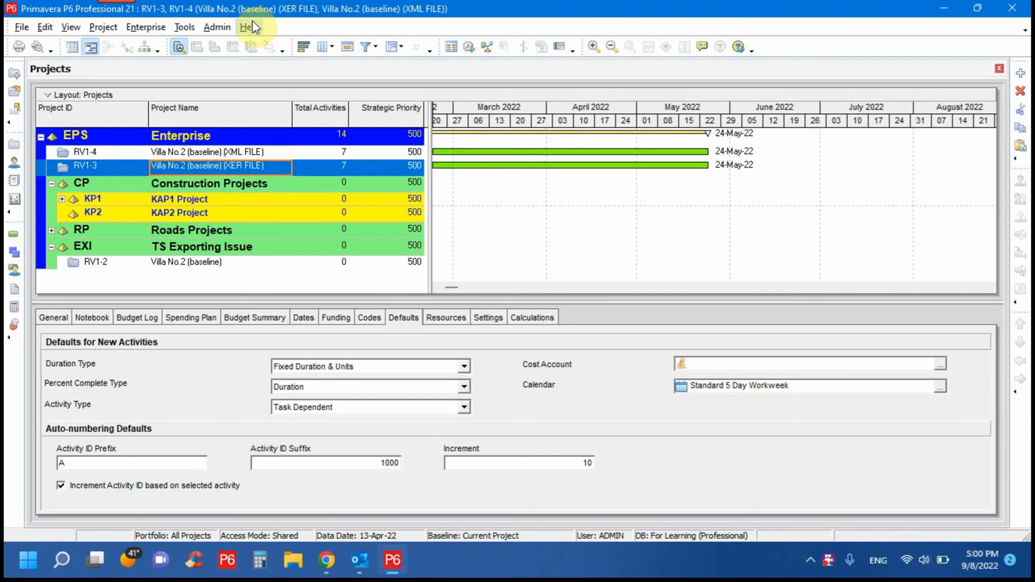
pyautogui.click(21, 26)
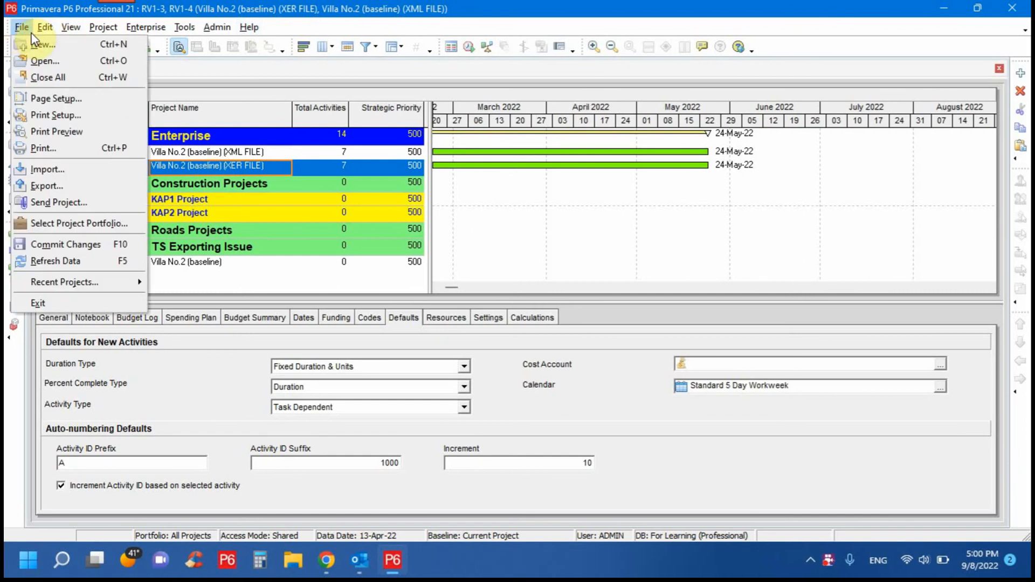
pyautogui.click(22, 27)
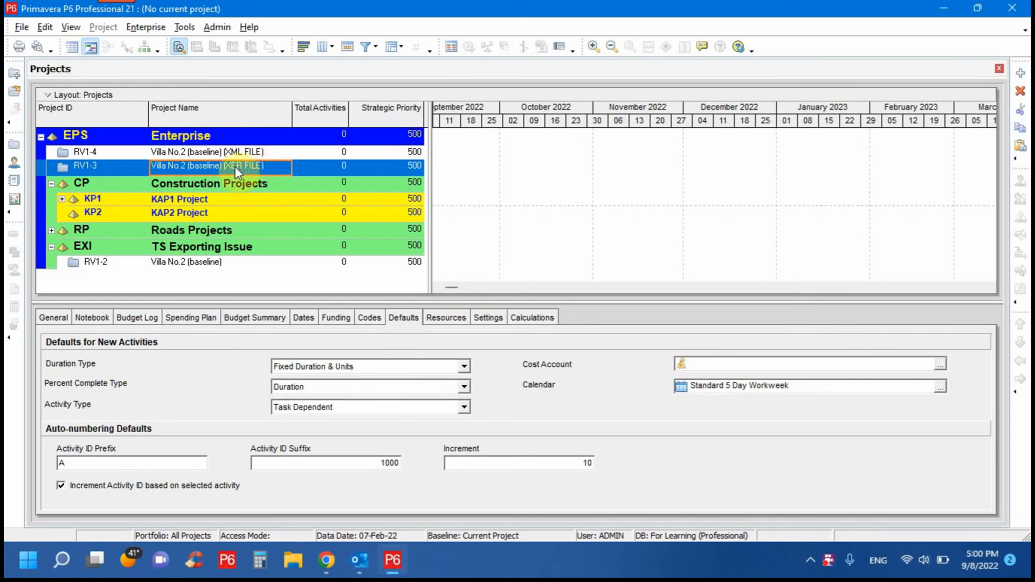
# Open RV1-3 'Villa No.2 (baseline) (XER FILE)' into the Activities view.
pyautogui.doubleClick(218, 166)
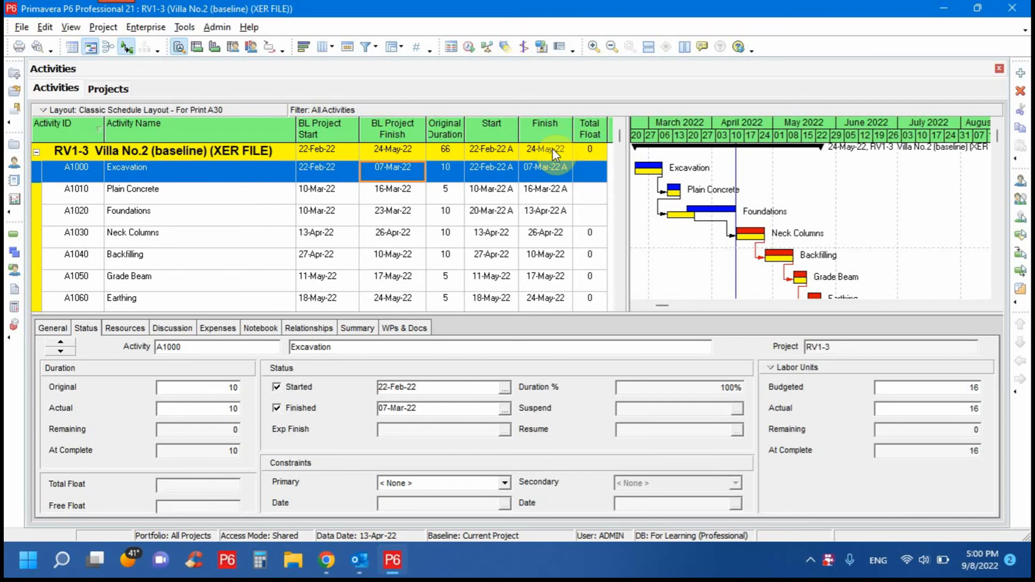
pyautogui.moveTo(551, 268)
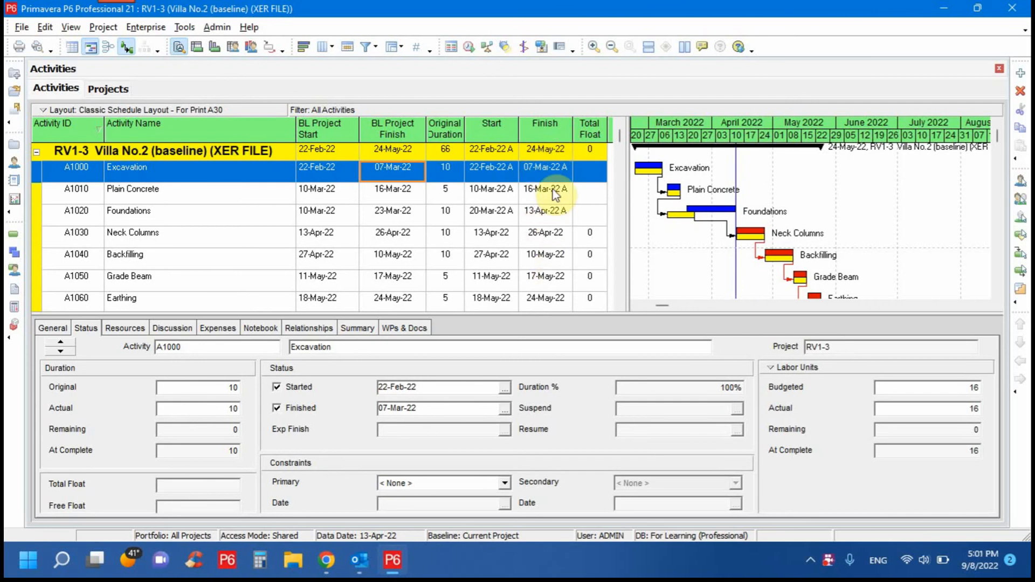
pyautogui.moveTo(562, 108)
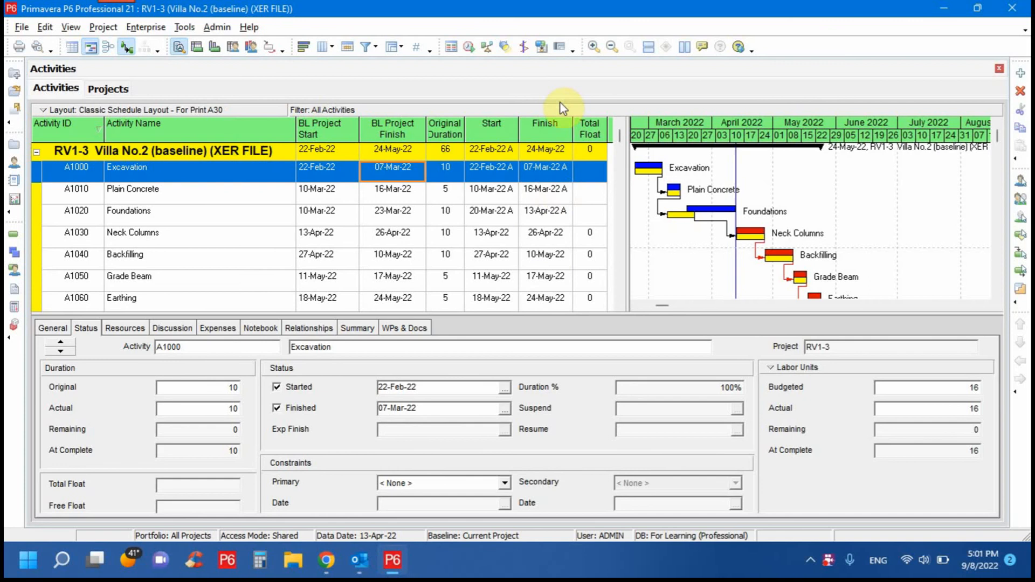
pyautogui.click(102, 27)
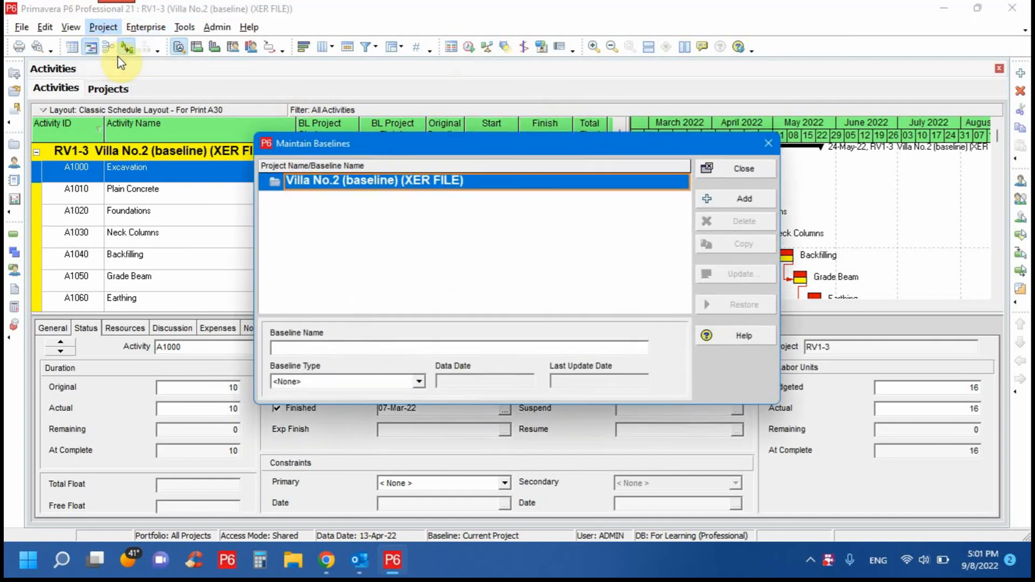
pyautogui.moveTo(516, 202)
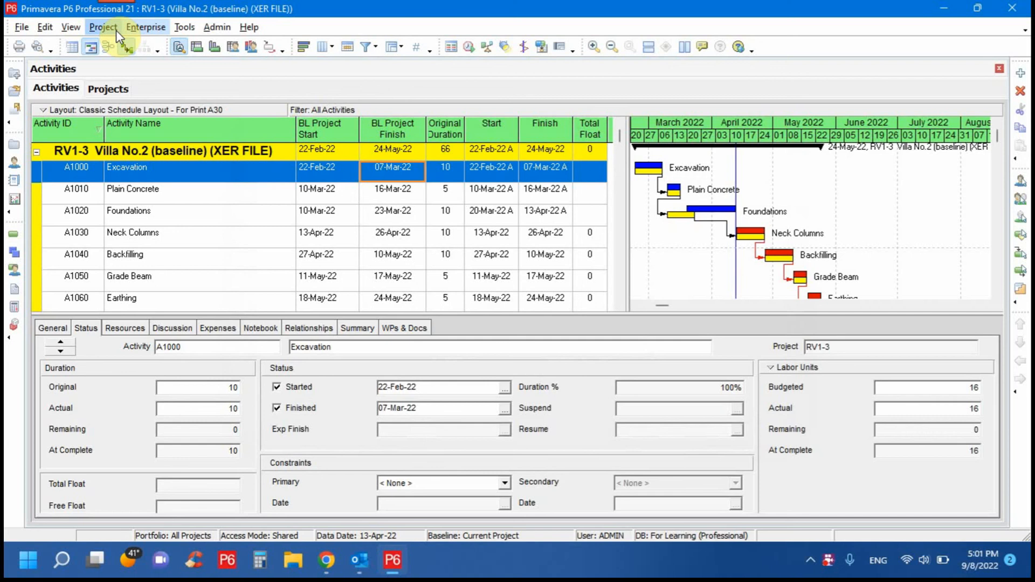
pyautogui.click(101, 27)
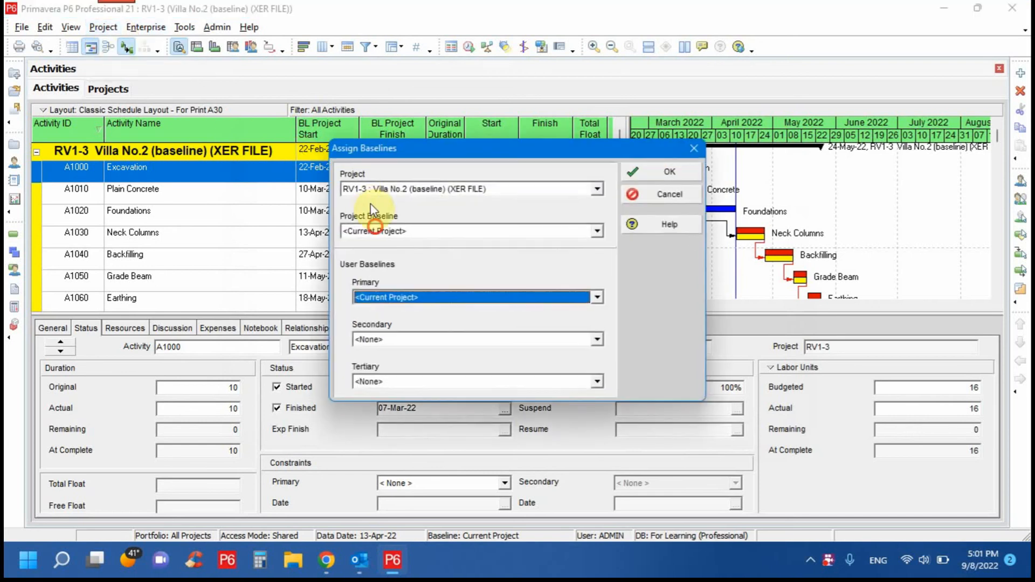
pyautogui.click(469, 230)
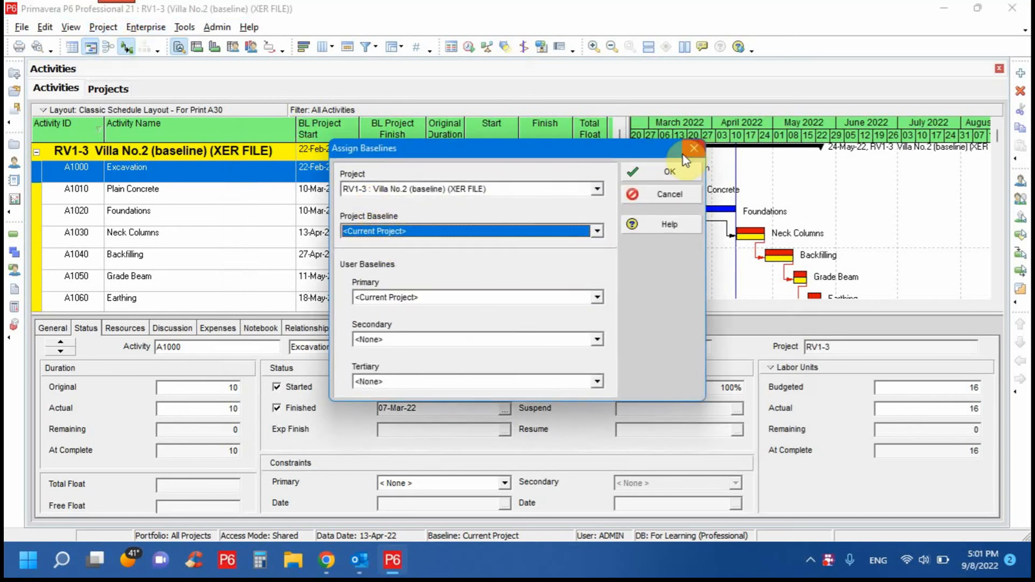
pyautogui.click(668, 171)
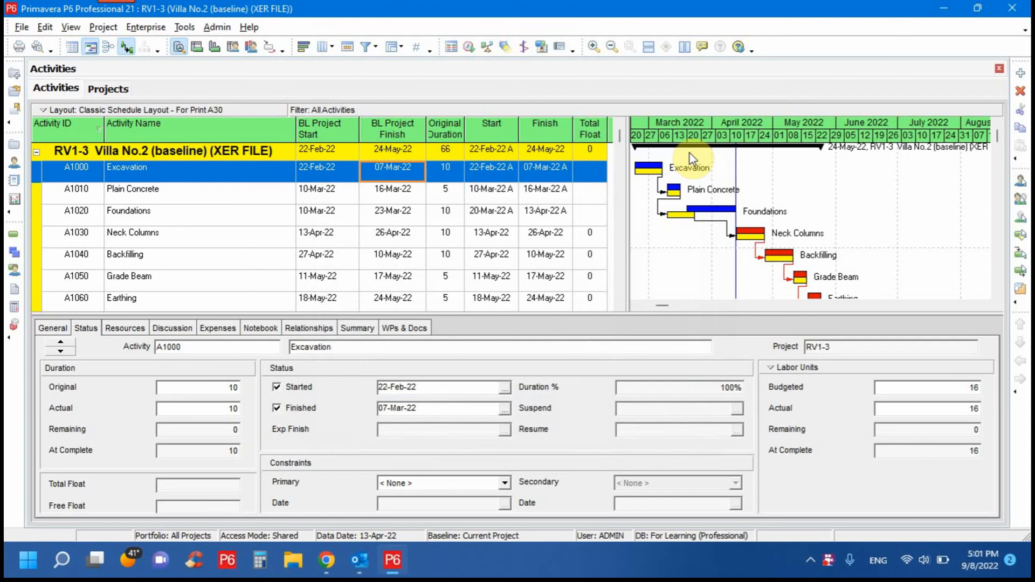
pyautogui.moveTo(532, 220)
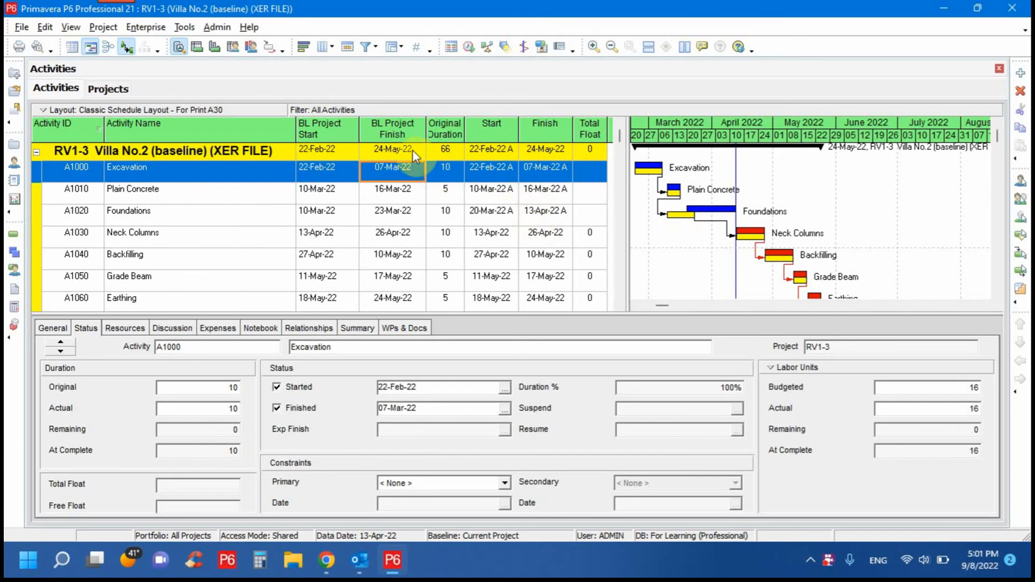
pyautogui.moveTo(551, 140)
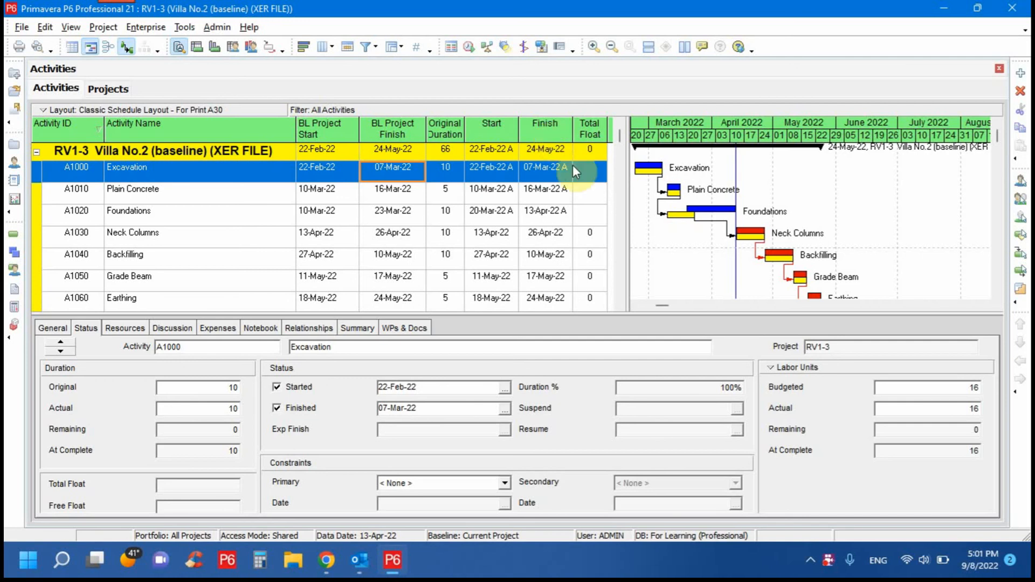
# Close the open RV1-3 XER project, confirming the prompt.
pyautogui.click(22, 27)
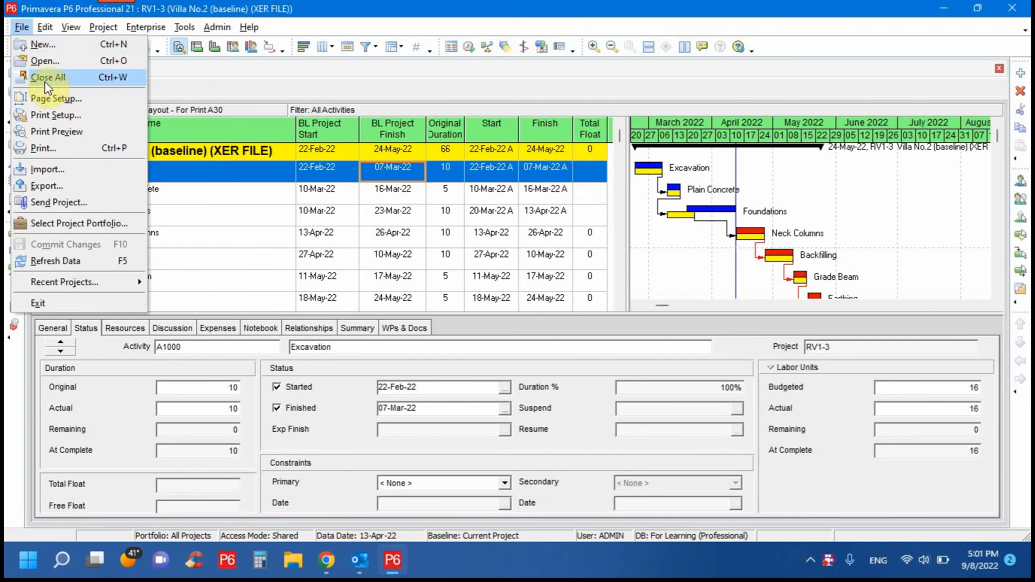
pyautogui.click(47, 77)
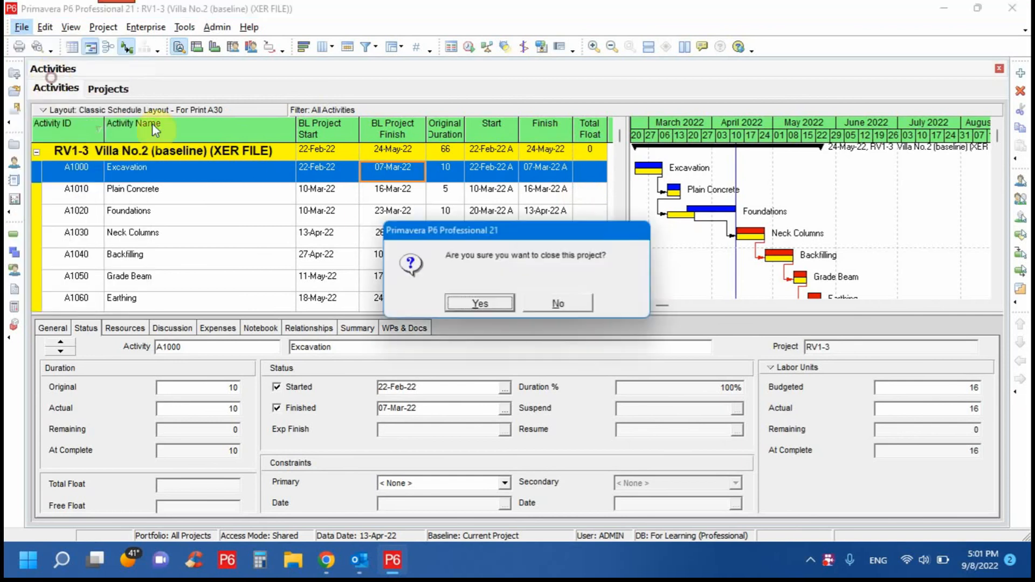
pyautogui.click(478, 304)
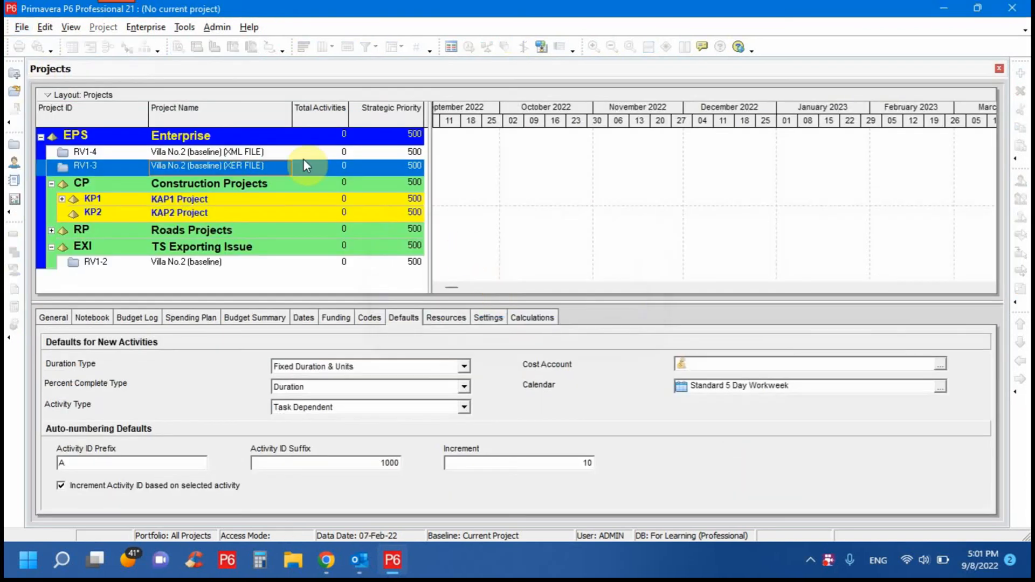
# Open project RV1-4 'Villa No.2 (baseline) (XML FILE)' from its context menu.
pyautogui.rightClick(208, 152)
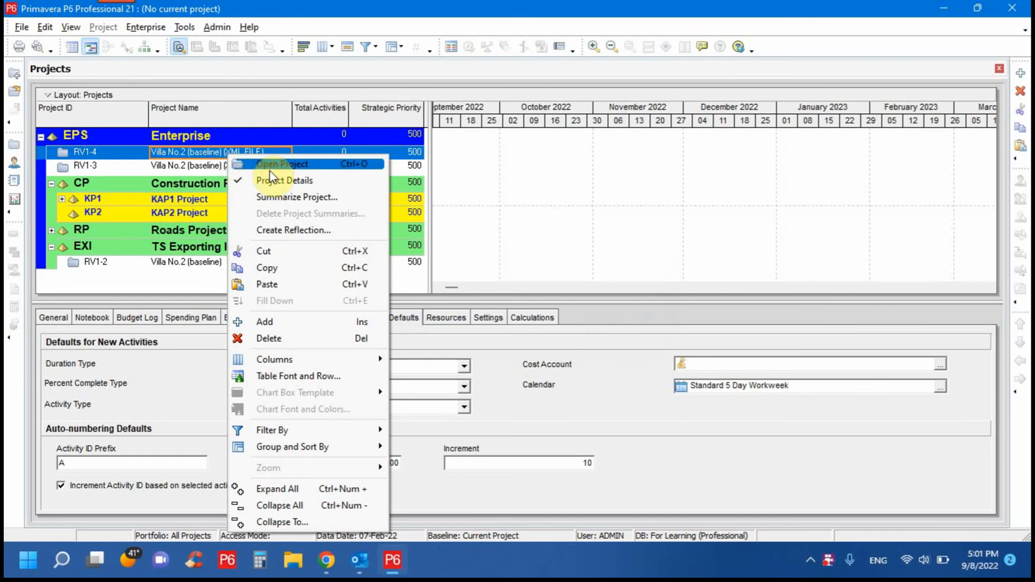
pyautogui.click(282, 164)
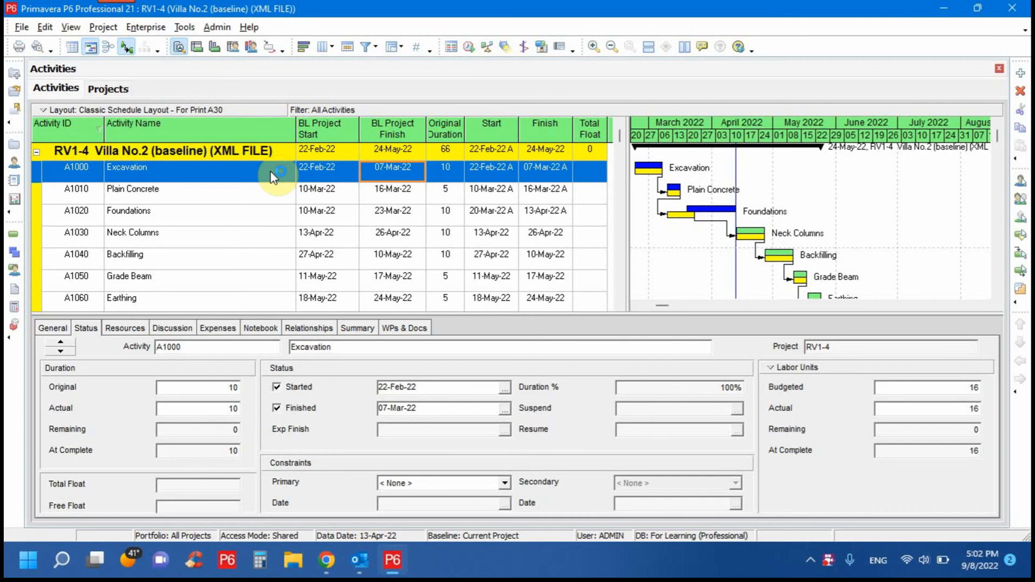
pyautogui.moveTo(360, 129)
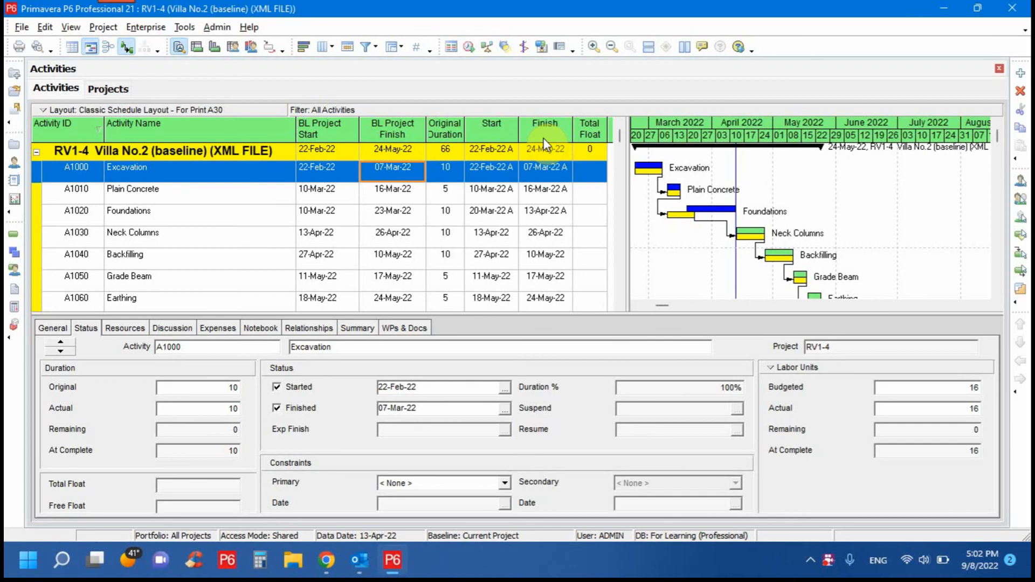
pyautogui.click(102, 27)
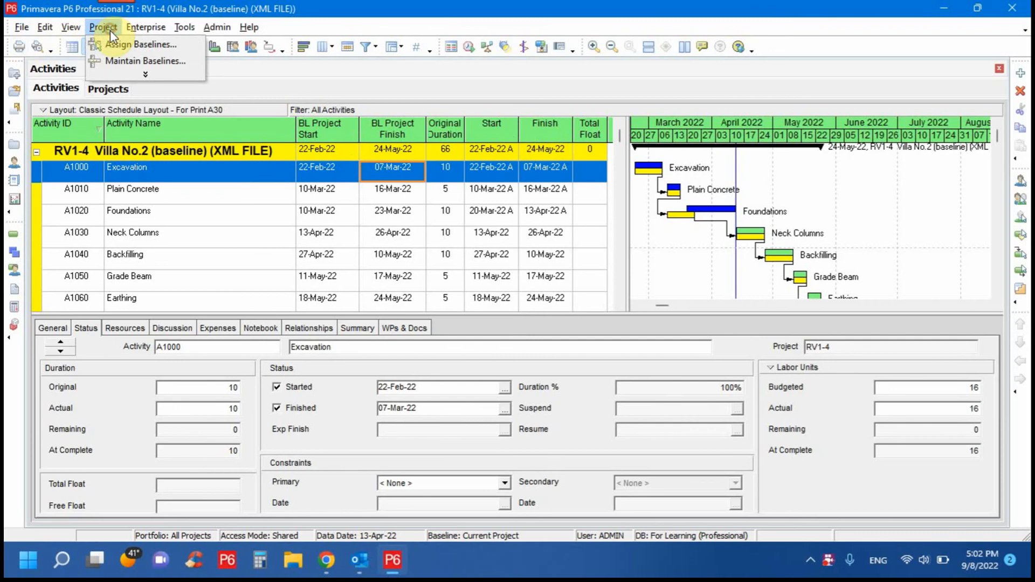
# Review B1 in Maintain Baselines, then assign Villa No.2 (baseline) - B1 as RV1-4's project baseline.
pyautogui.click(149, 61)
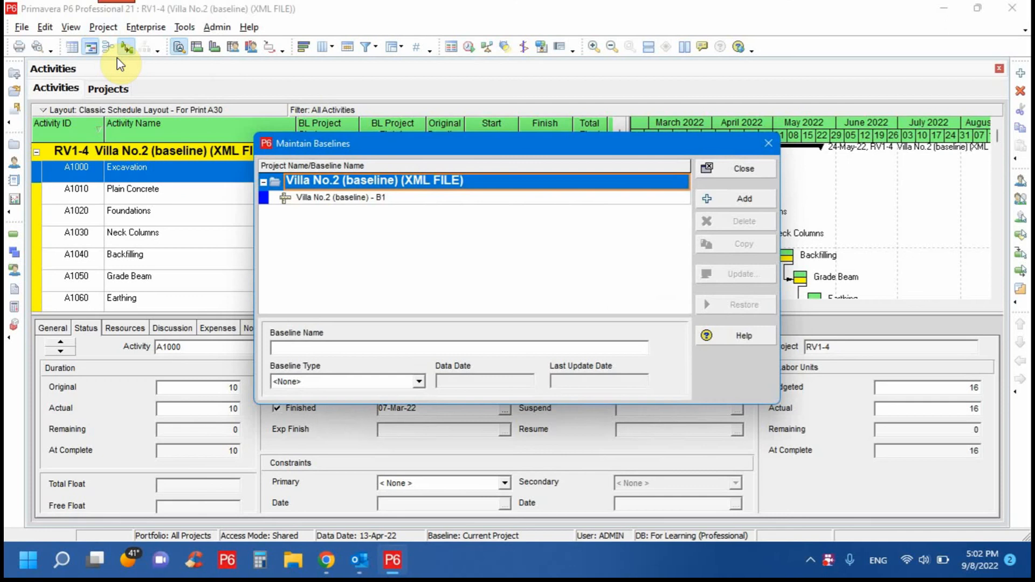
pyautogui.click(340, 197)
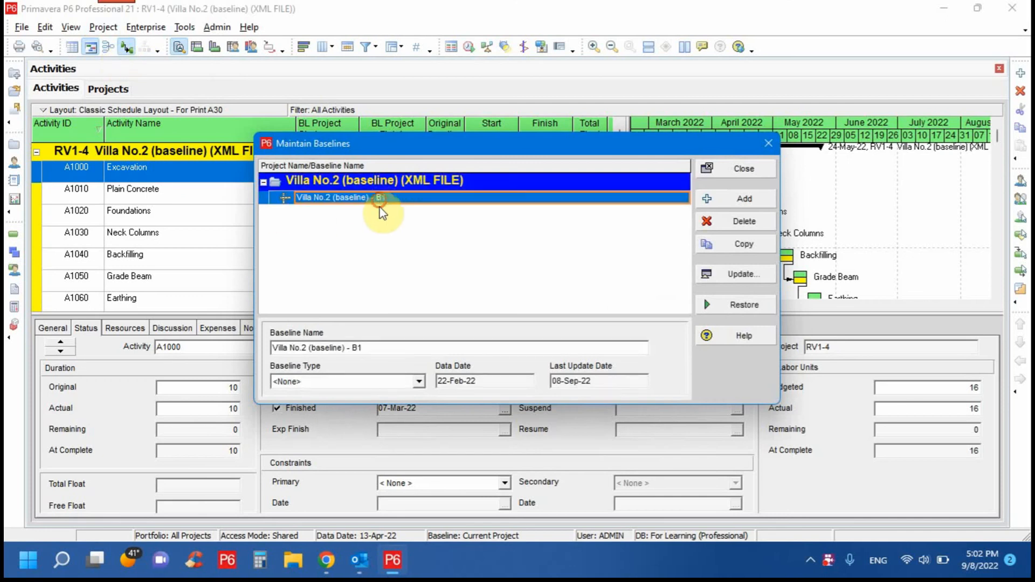
pyautogui.moveTo(381, 204)
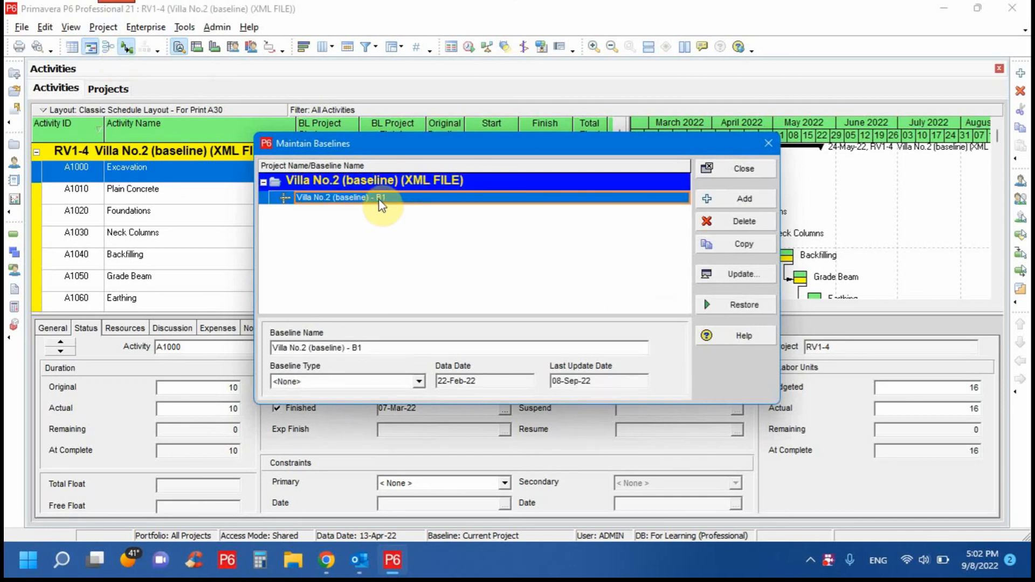
pyautogui.click(743, 168)
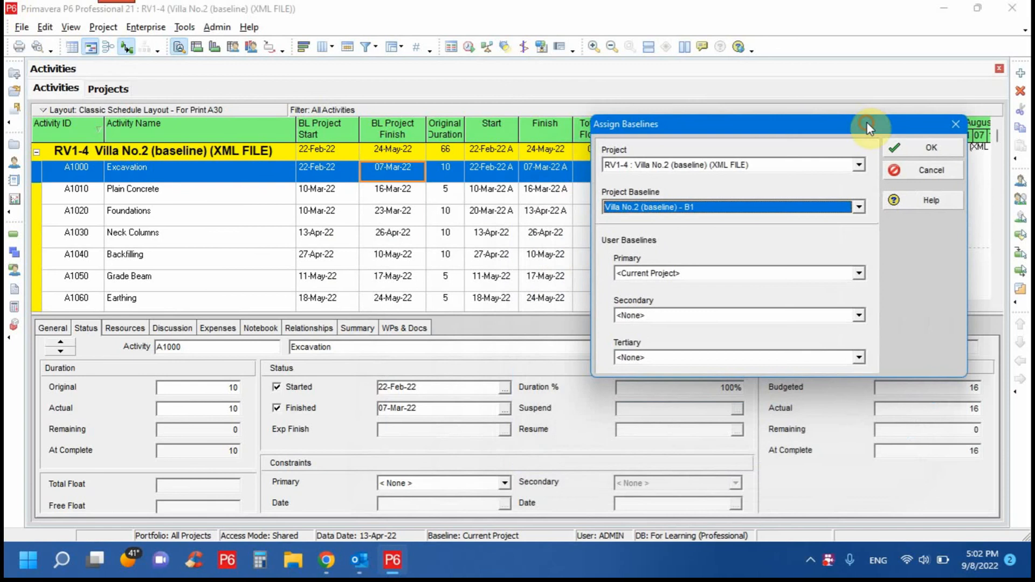
pyautogui.moveTo(852, 178)
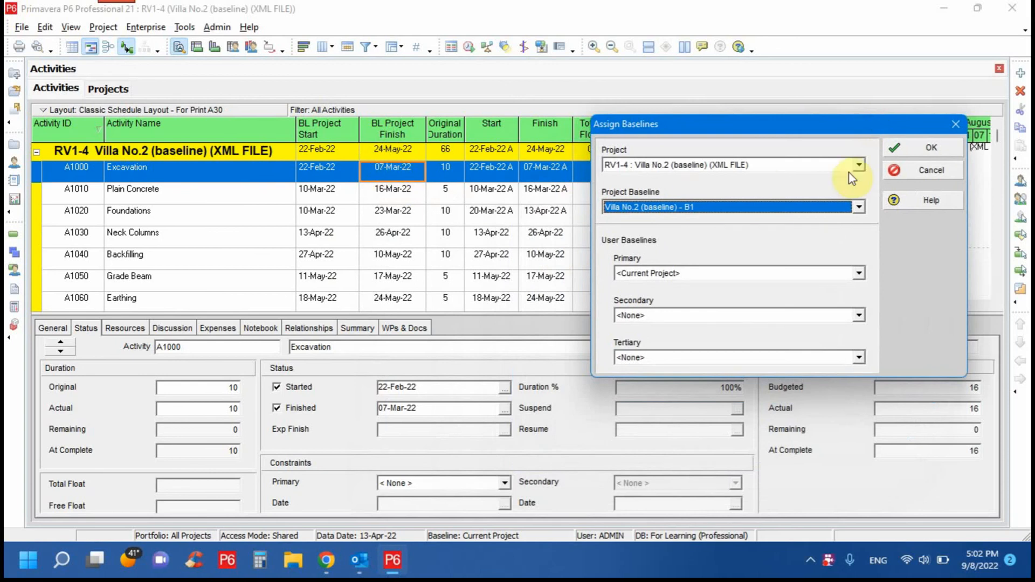
pyautogui.moveTo(426, 161)
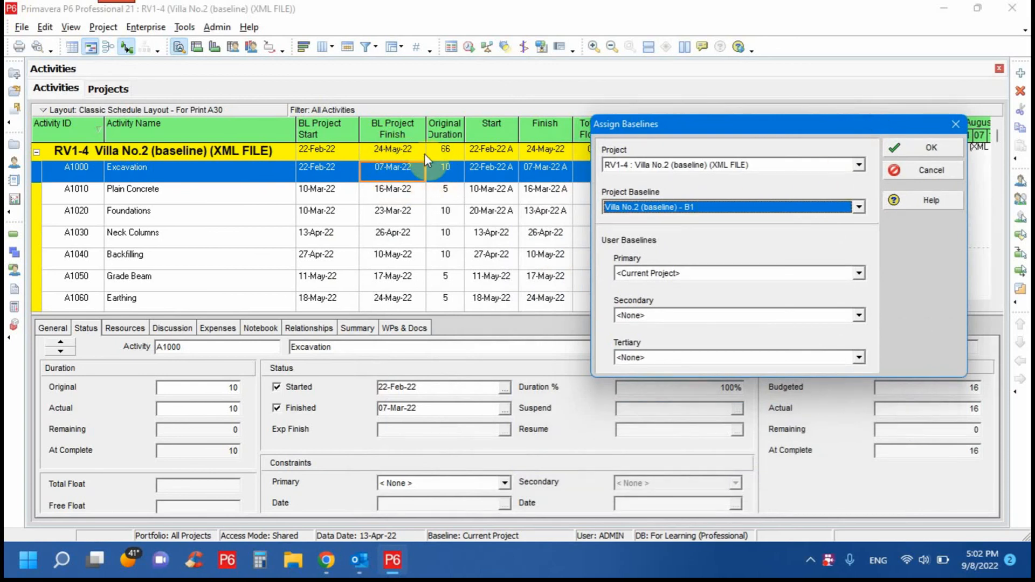
pyautogui.moveTo(856, 143)
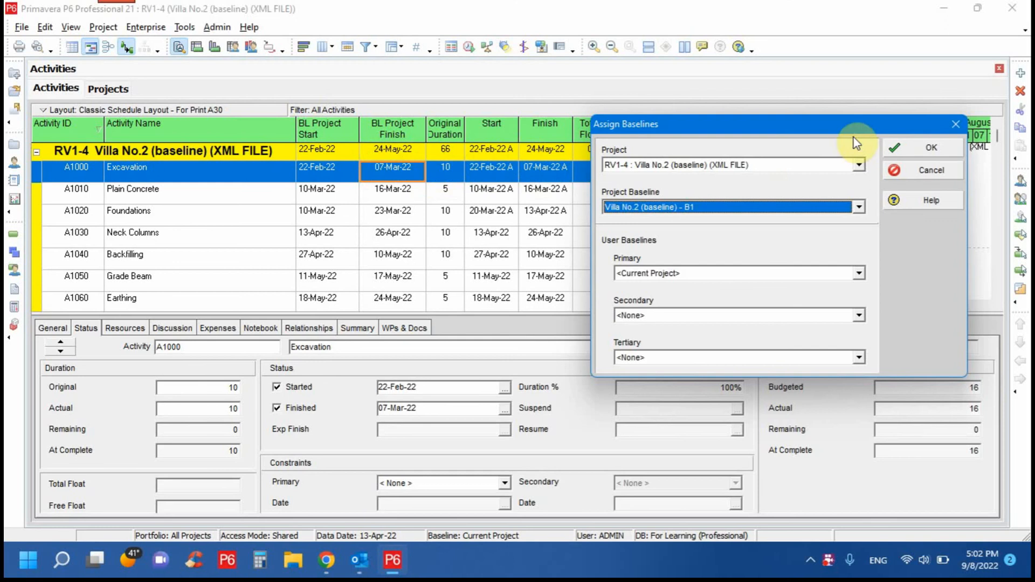
pyautogui.click(930, 147)
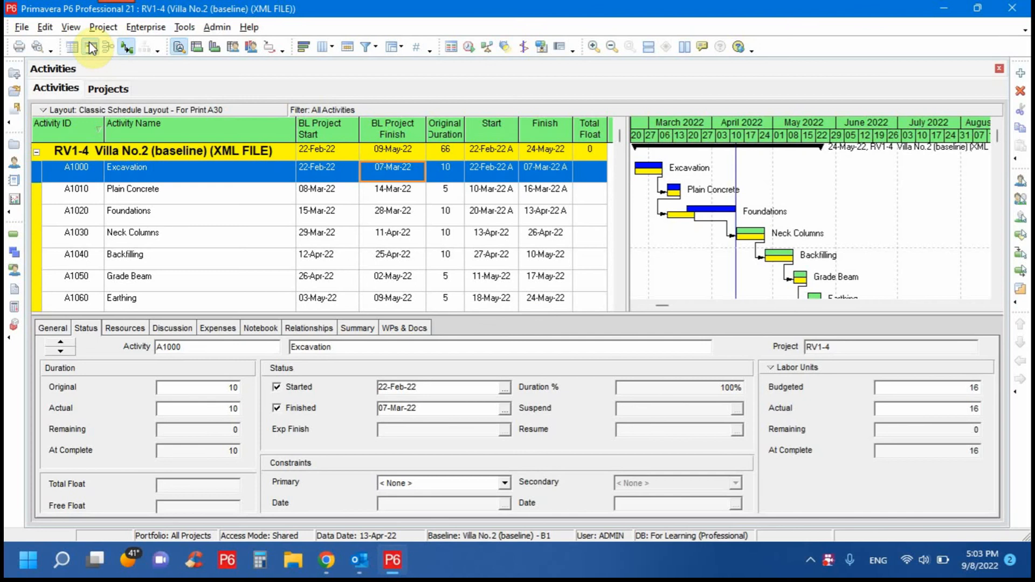
pyautogui.moveTo(90, 47)
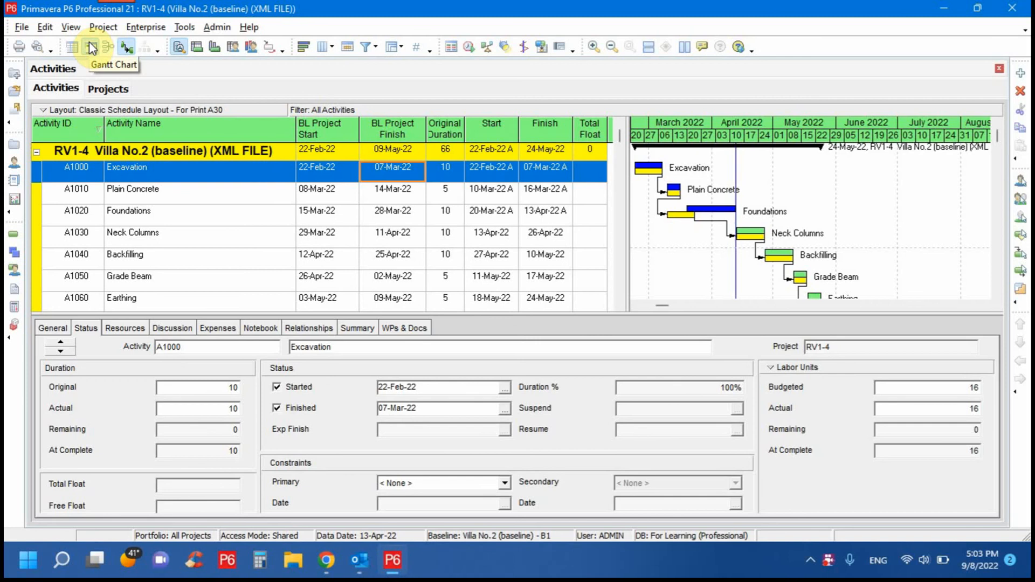
pyautogui.moveTo(93, 47)
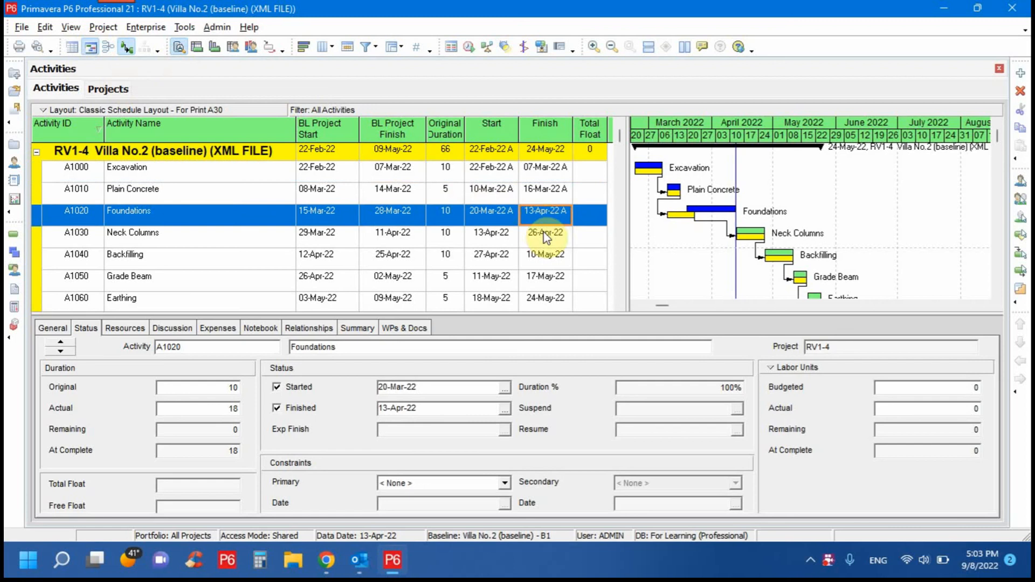
pyautogui.click(132, 233)
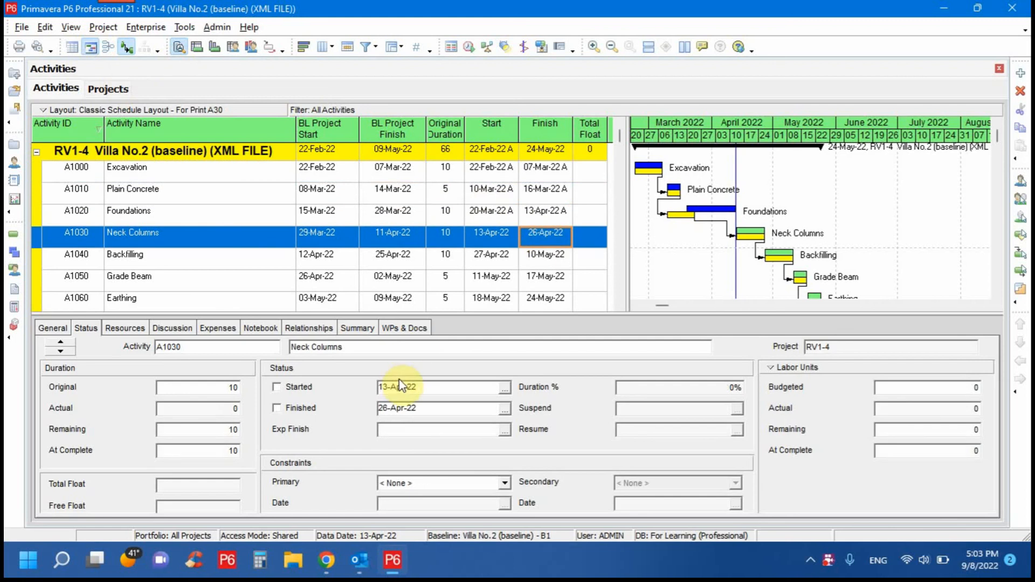
# Mark Neck Columns (A1030) started and finished, then bring up scheduling (F9) to pick a 26-Apr-22 data date.
pyautogui.click(277, 387)
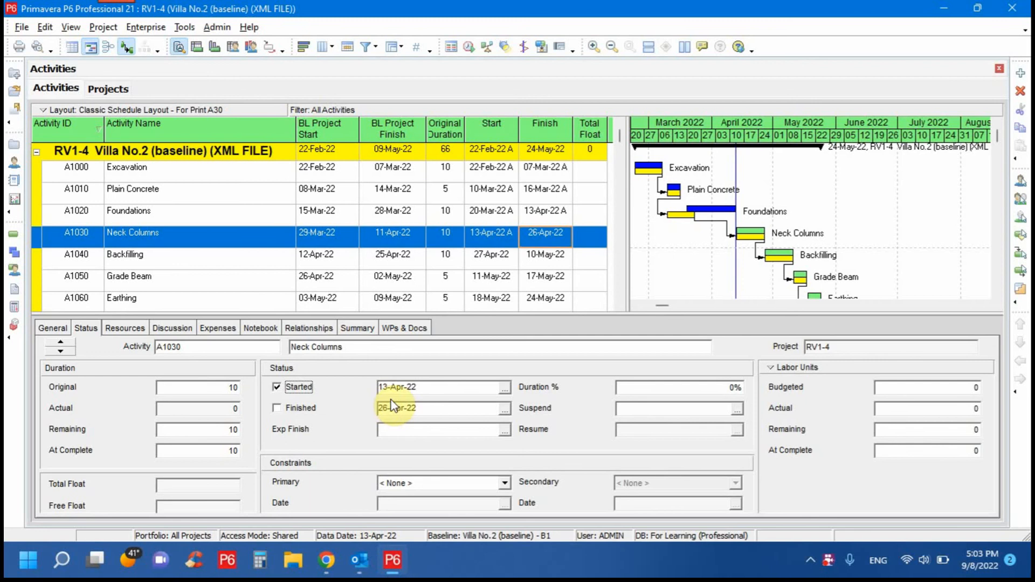
pyautogui.click(277, 408)
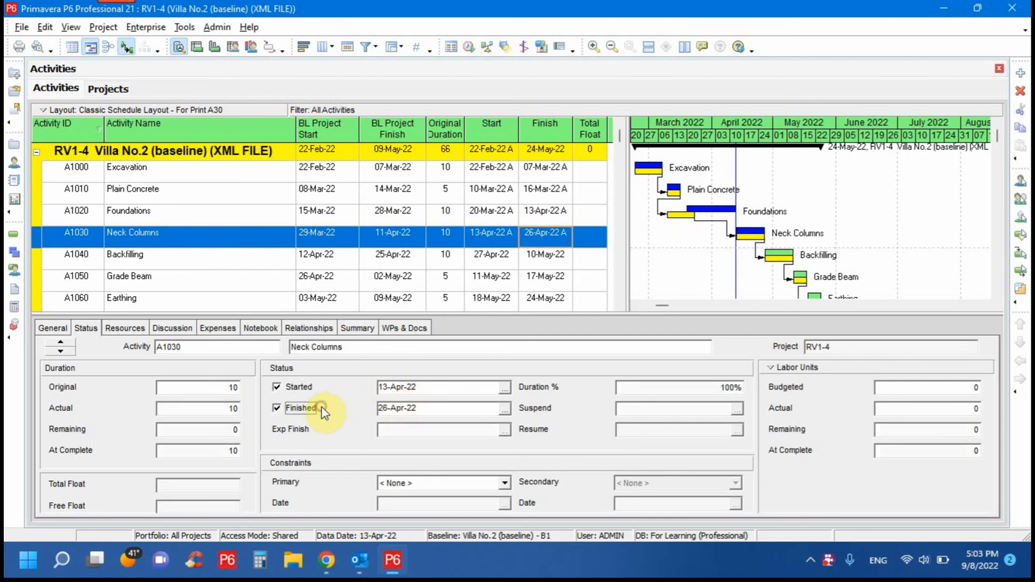
pyautogui.moveTo(576, 183)
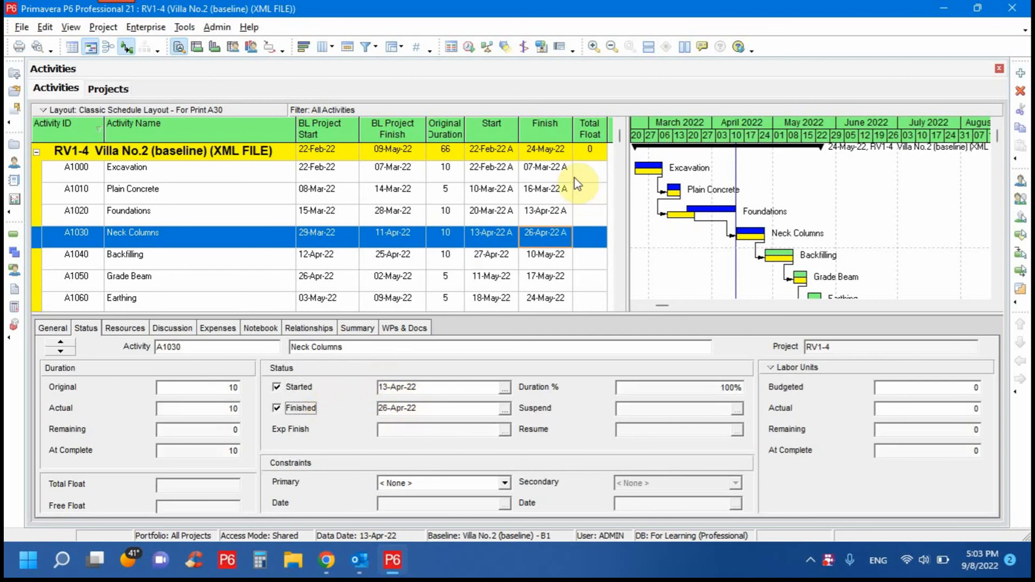
pyautogui.moveTo(575, 84)
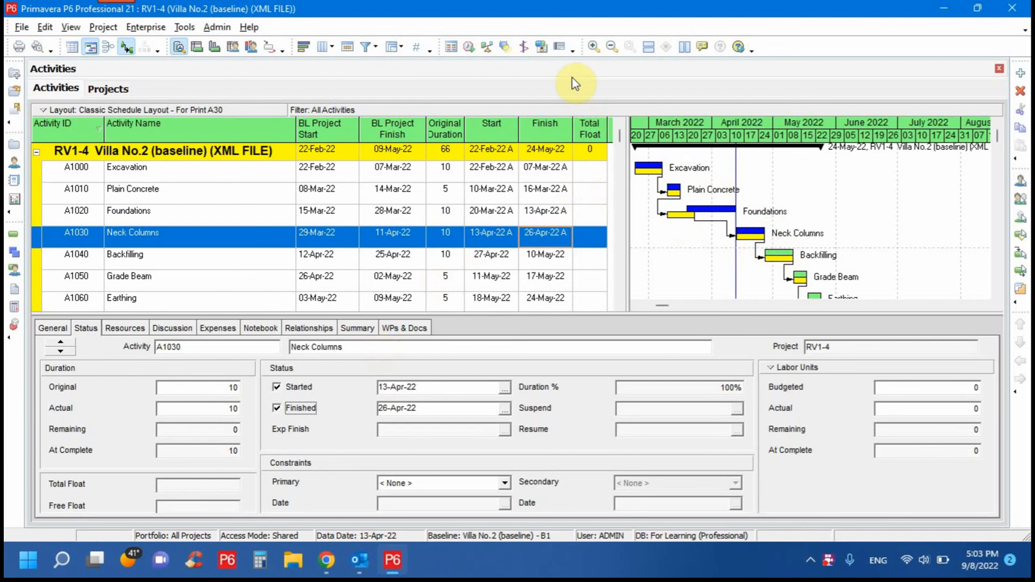
pyautogui.click(468, 46)
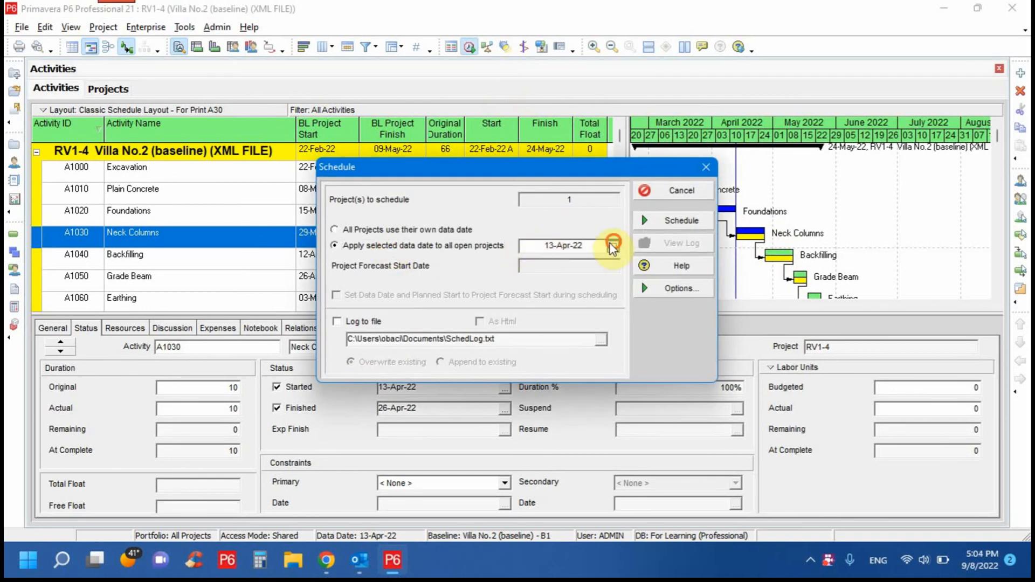
pyautogui.click(612, 246)
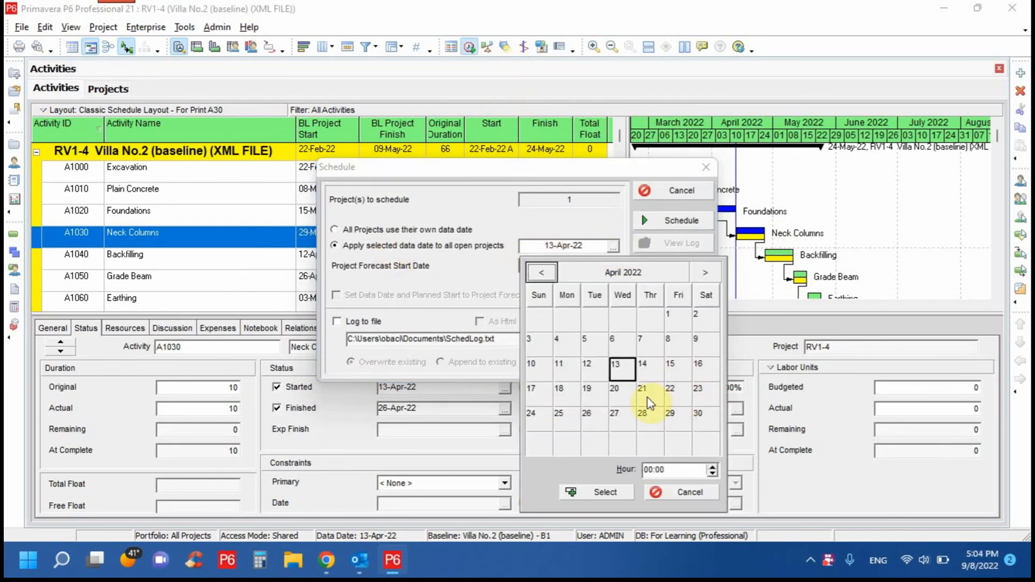
pyautogui.moveTo(601, 414)
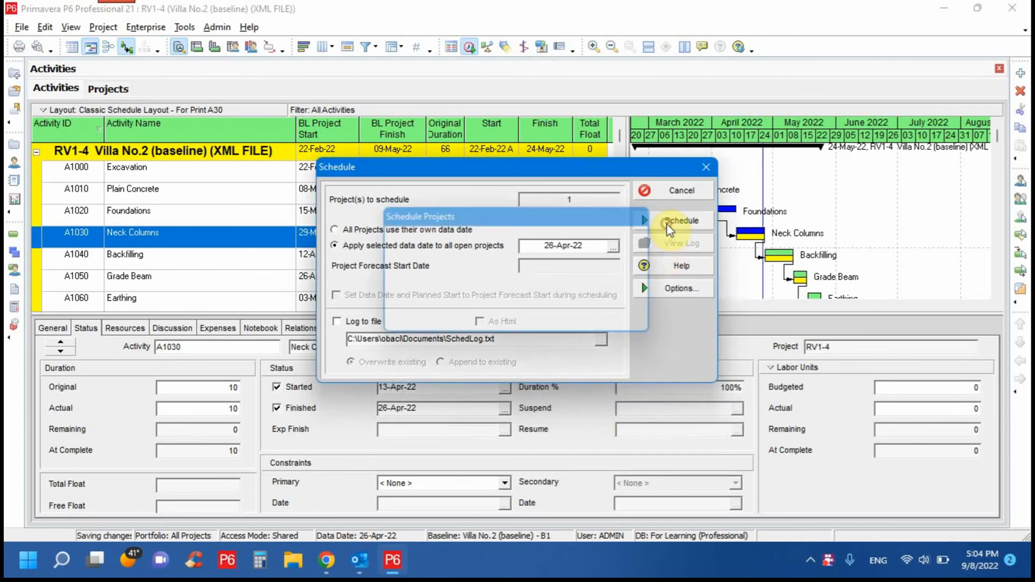
# Reschedule RV1-4 at data date 26-Apr-22 so Backfilling starts 26-Apr-22 and finish moves to 23-May-22.
pyautogui.click(680, 220)
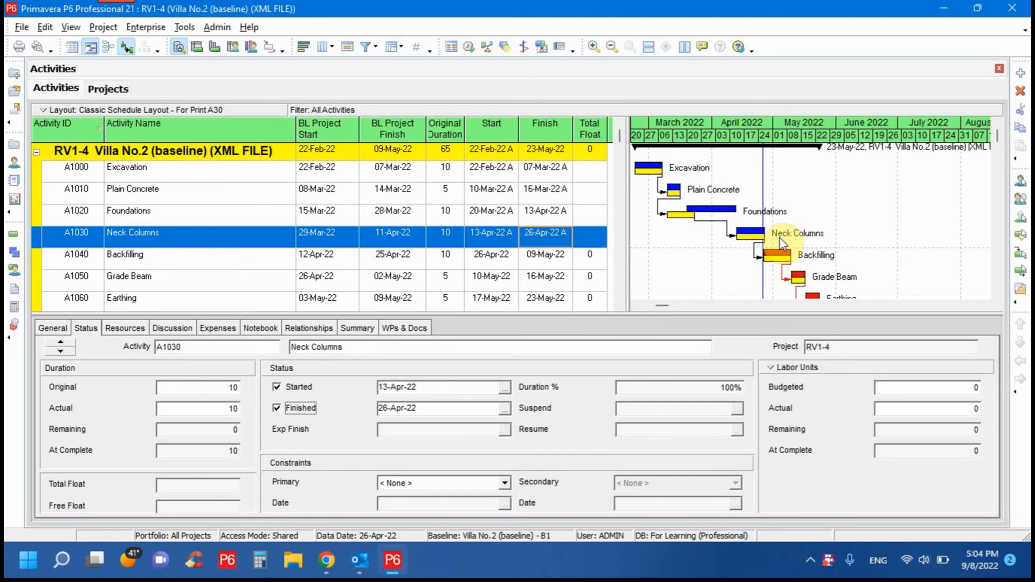
pyautogui.moveTo(492, 224)
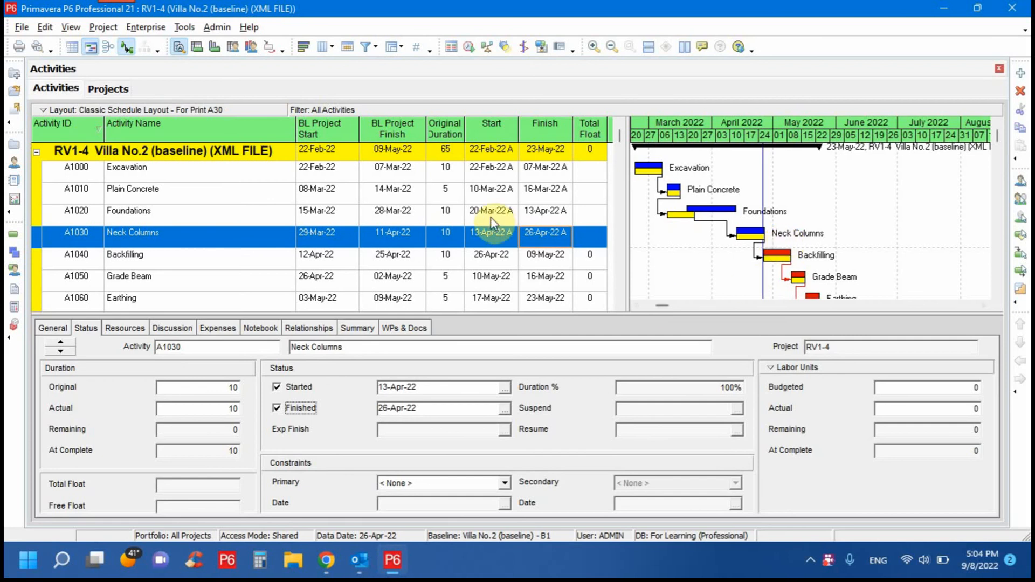